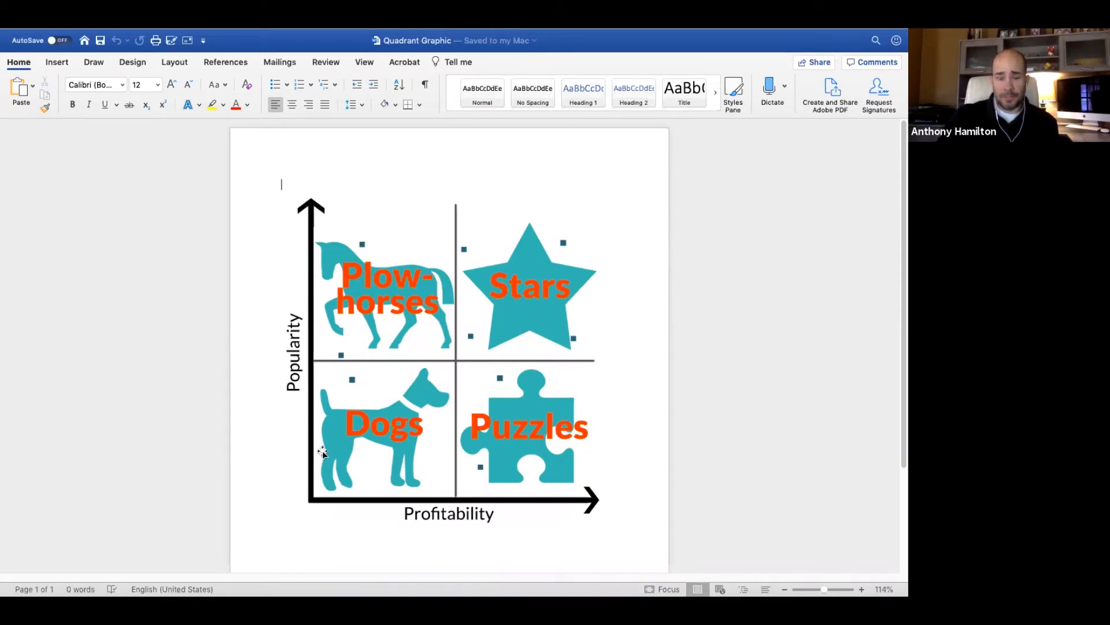
{"action": "mouse_move", "coordinate": [531, 251]}
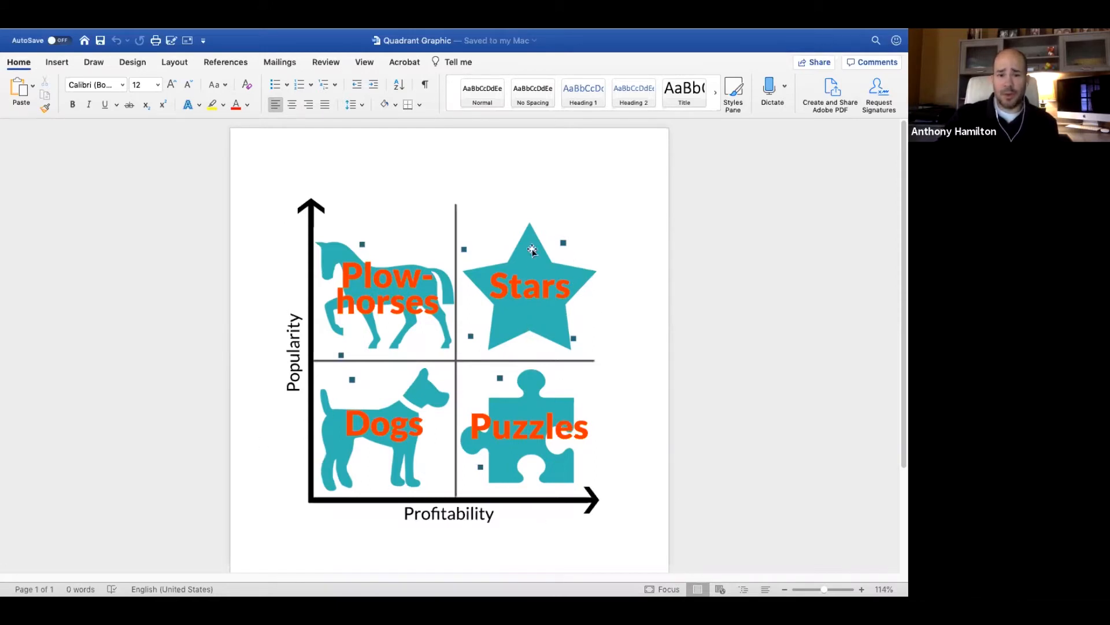
{"action": "mouse_move", "coordinate": [583, 308]}
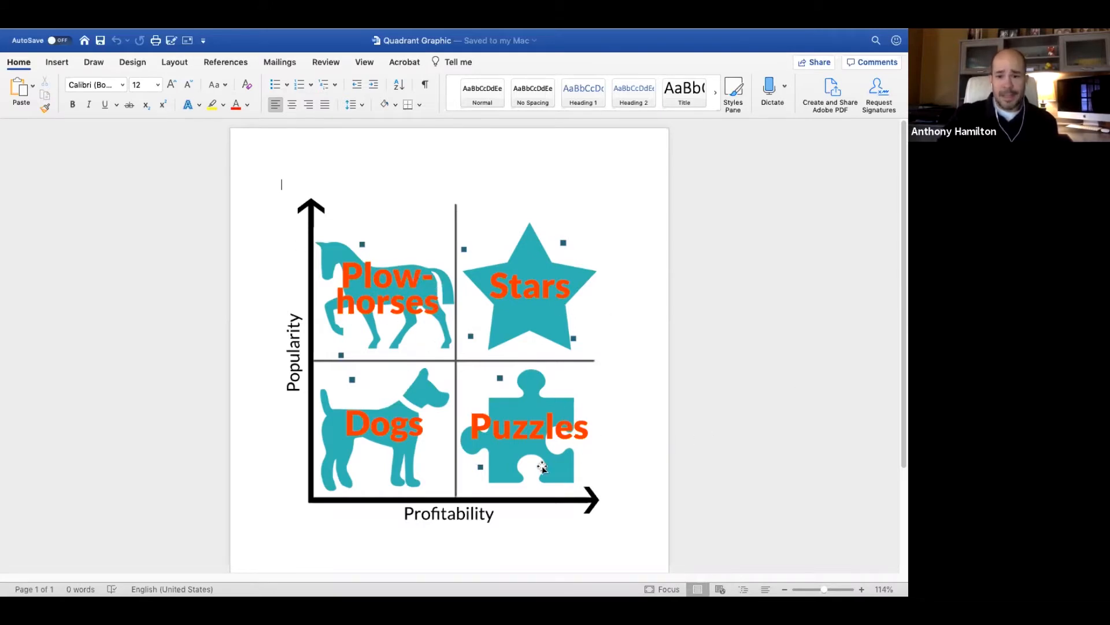
{"action": "mouse_move", "coordinate": [537, 504]}
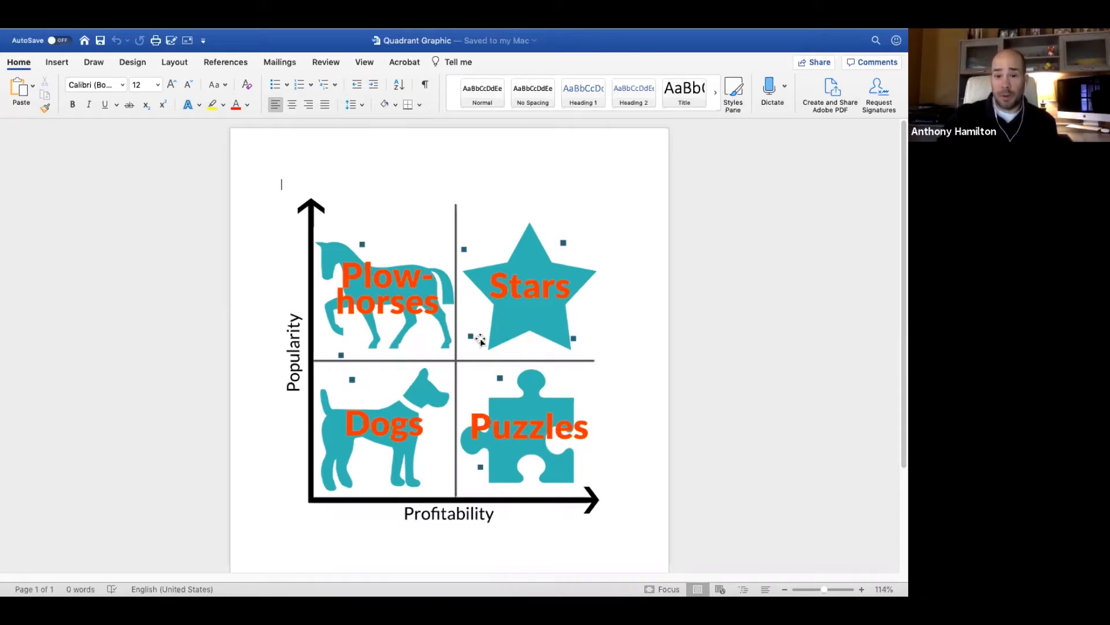
{"action": "mouse_move", "coordinate": [539, 278]}
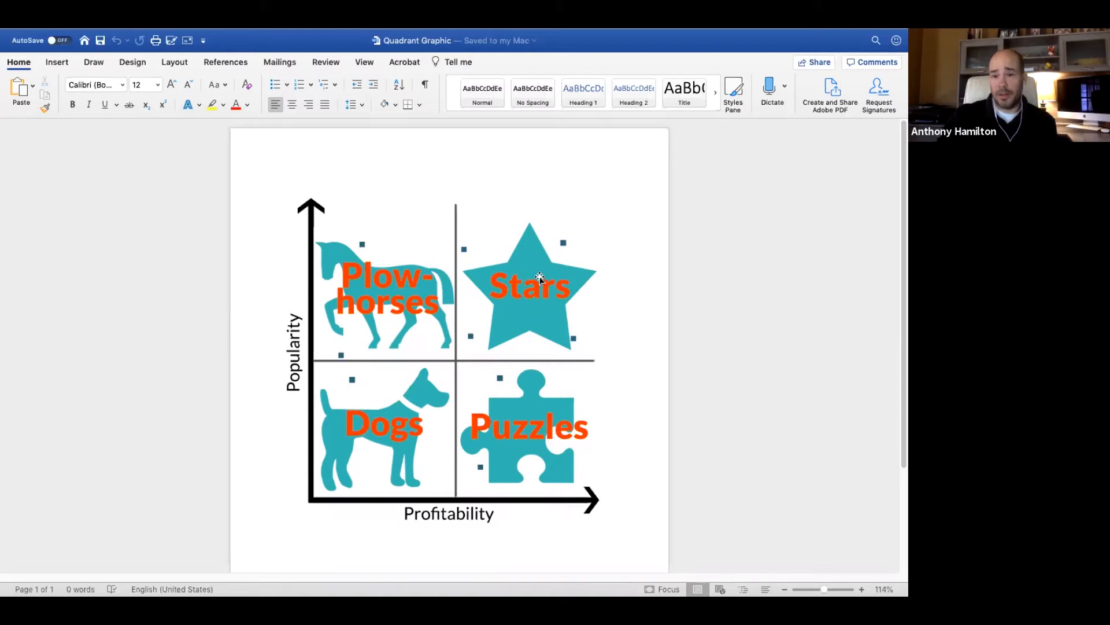
{"action": "mouse_move", "coordinate": [530, 315]}
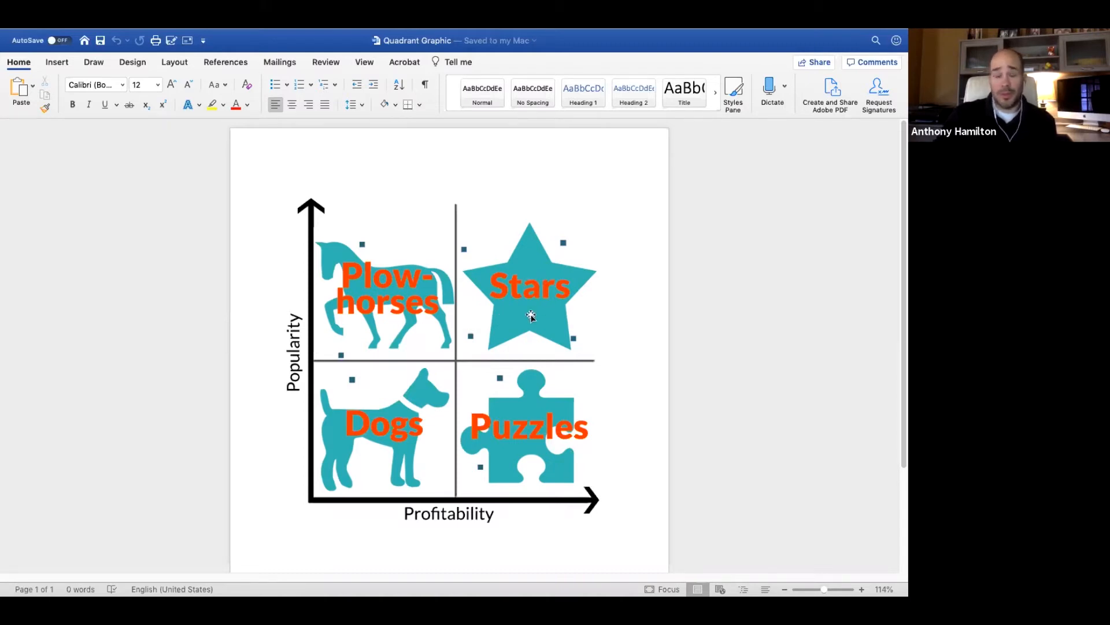
Open Menu Engineering Work Sheet.xlsx from the Pod Notes folder into Excel
{"action": "left_click", "coordinate": [281, 185]}
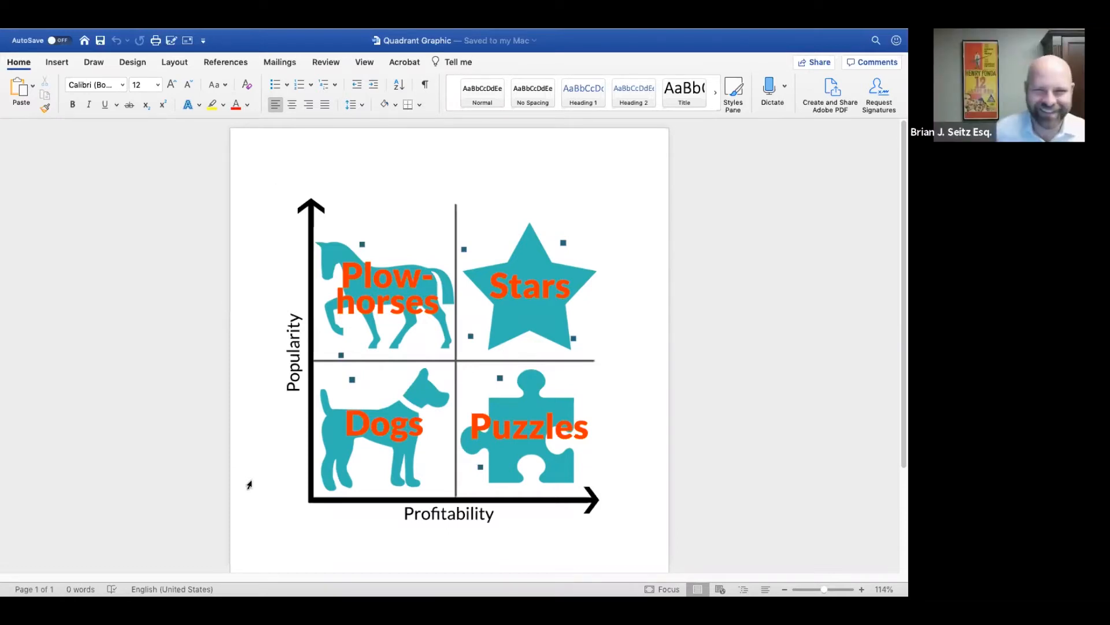
{"action": "left_click", "coordinate": [281, 185]}
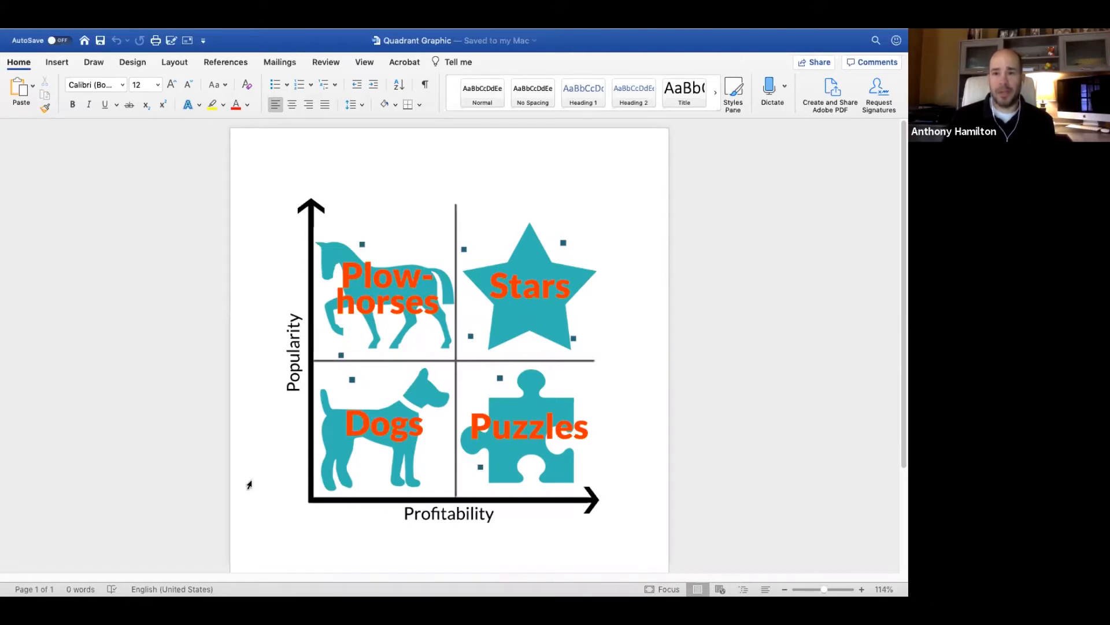
{"action": "mouse_move", "coordinate": [259, 475]}
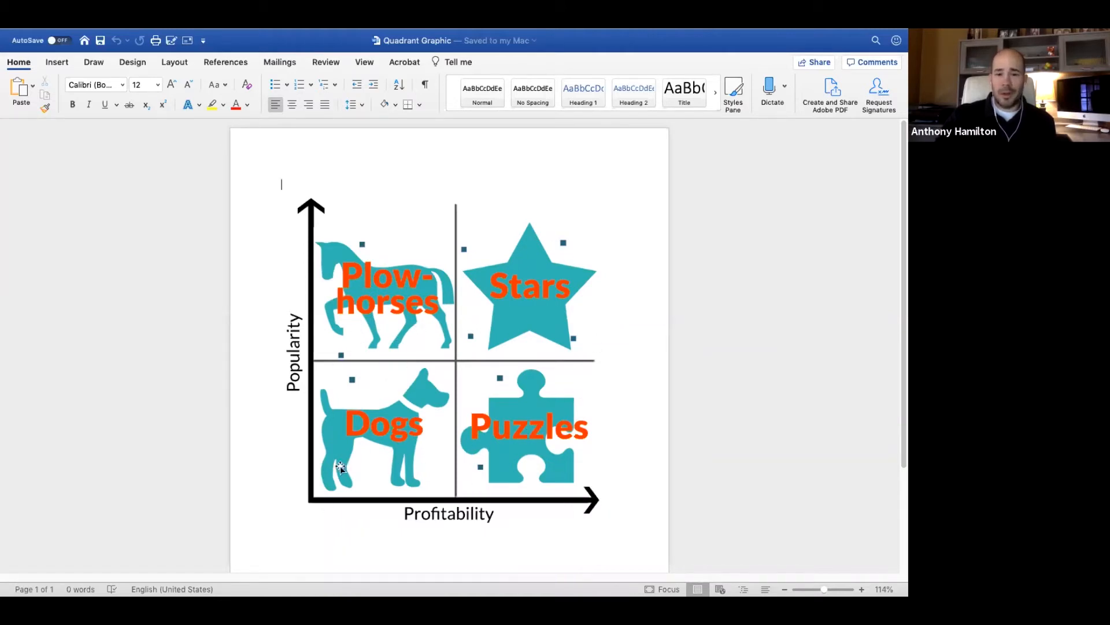
{"action": "mouse_move", "coordinate": [364, 453]}
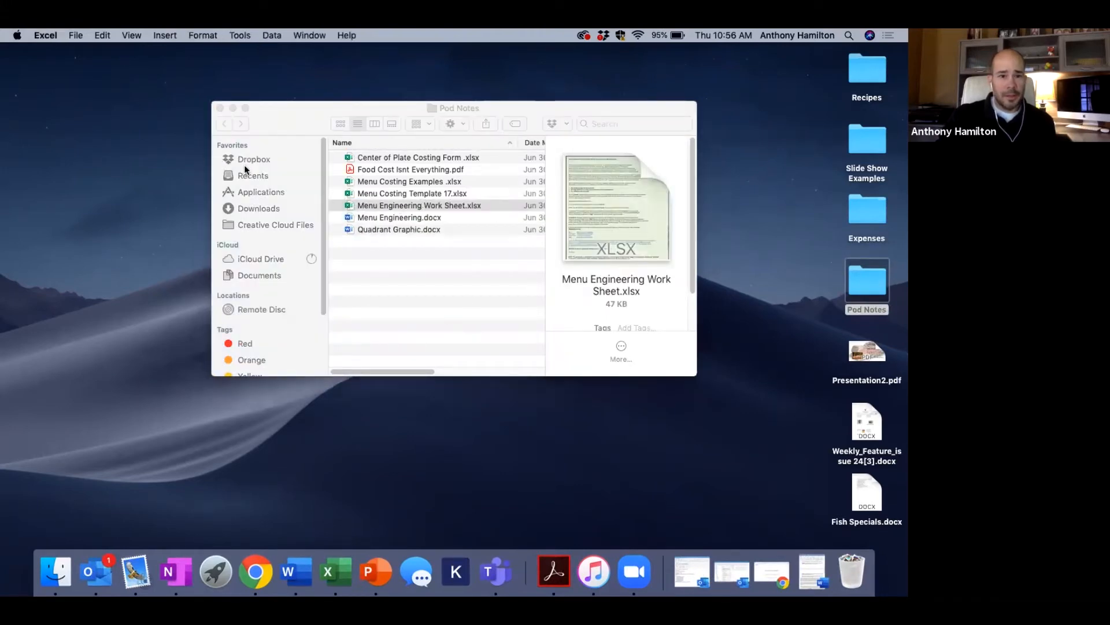
{"action": "double_click", "coordinate": [419, 206]}
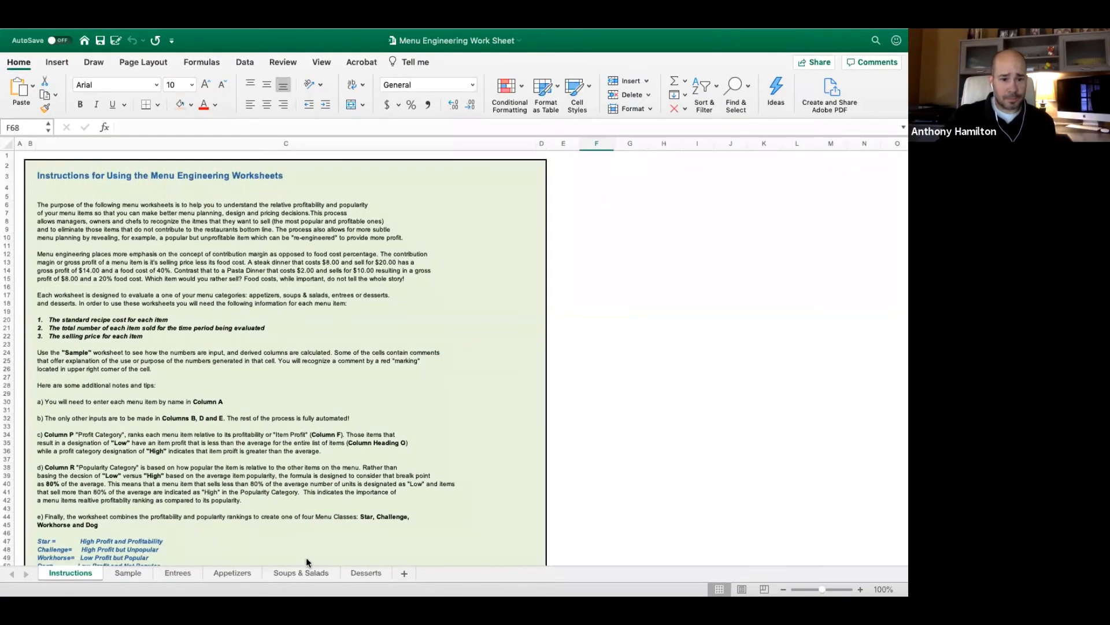
Review the filled Sample sheet, then show the blank Entrees worksheet
{"action": "left_click", "coordinate": [124, 572]}
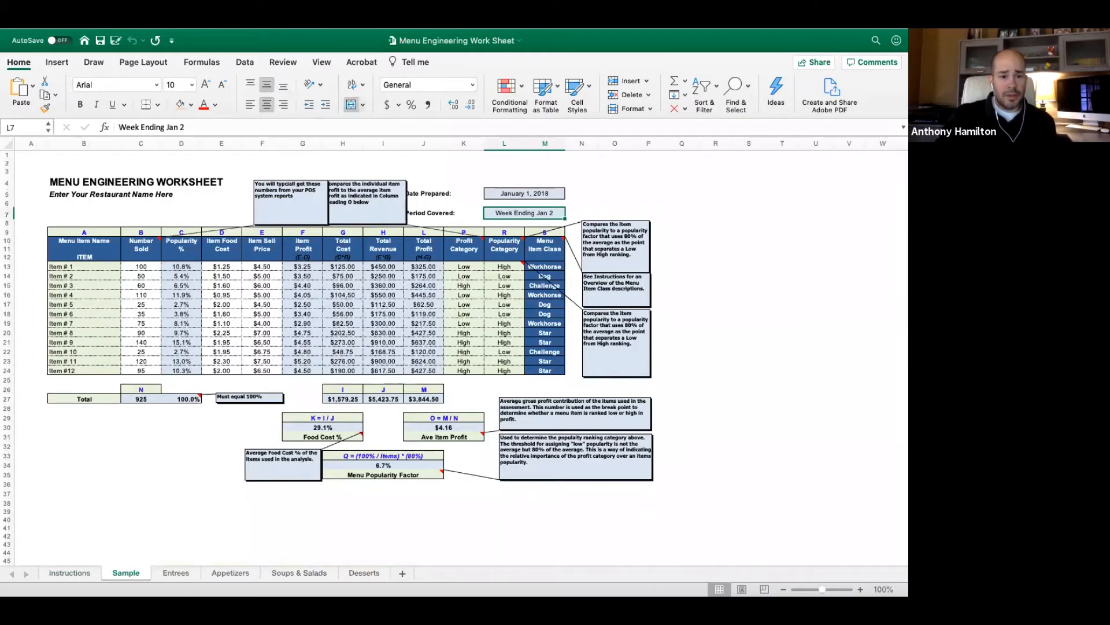
{"action": "left_click", "coordinate": [176, 572]}
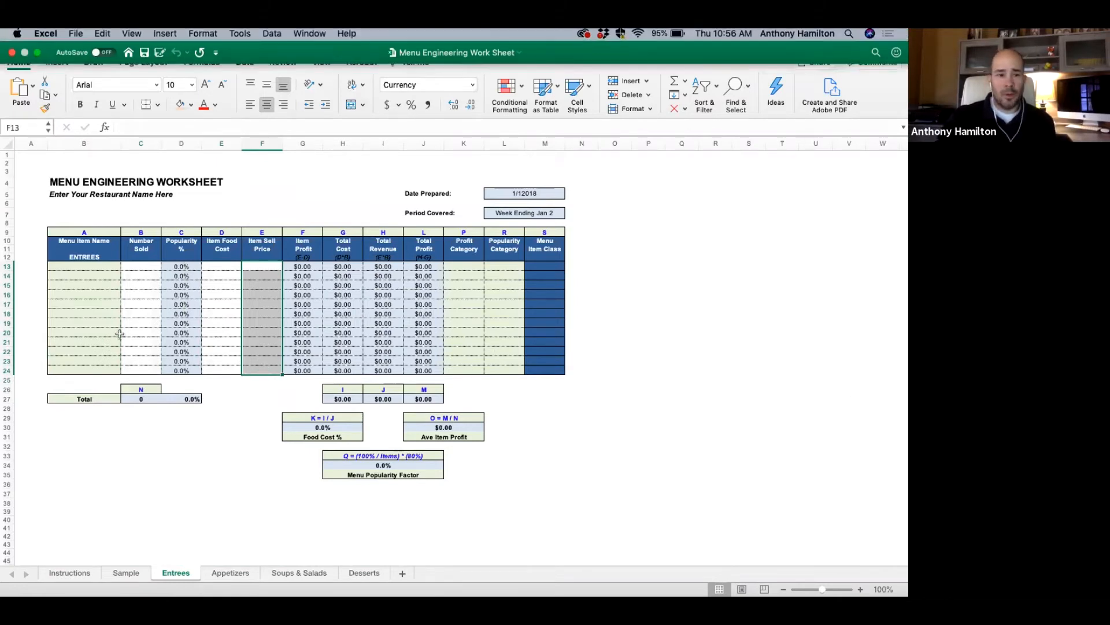
Enter Risotto, Bruschetta, Calamari and Mozzarella Sticks as the entree names in B13–B16
{"action": "type", "text": "Risotto"}
{"action": "left_click", "coordinate": [83, 275]}
{"action": "type", "text": "Bruschetta"}
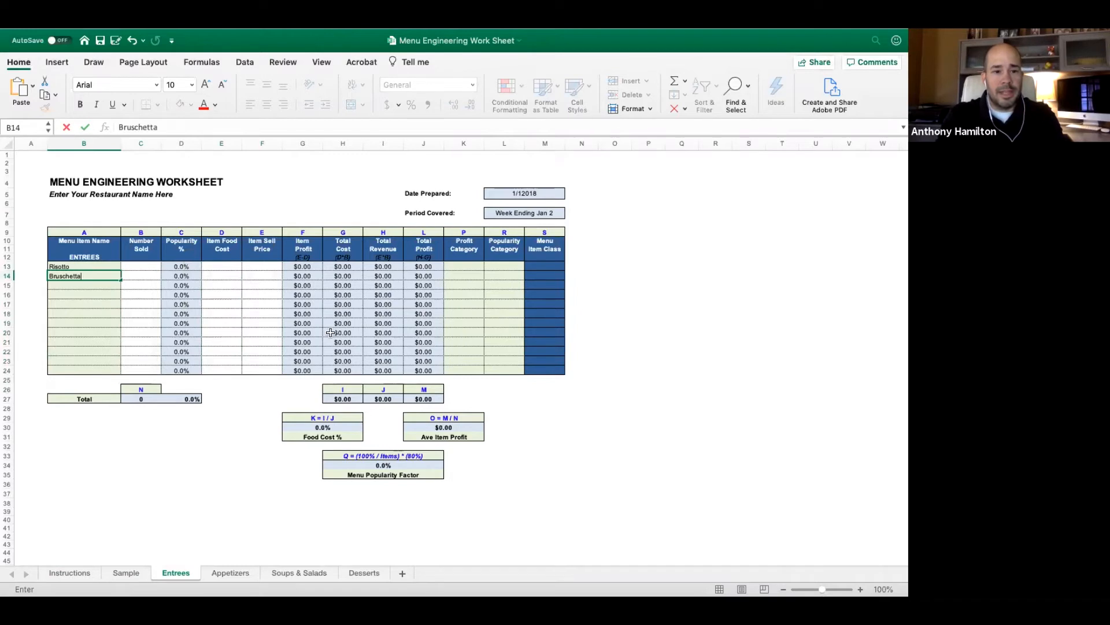
{"action": "type", "text": "Cal"}
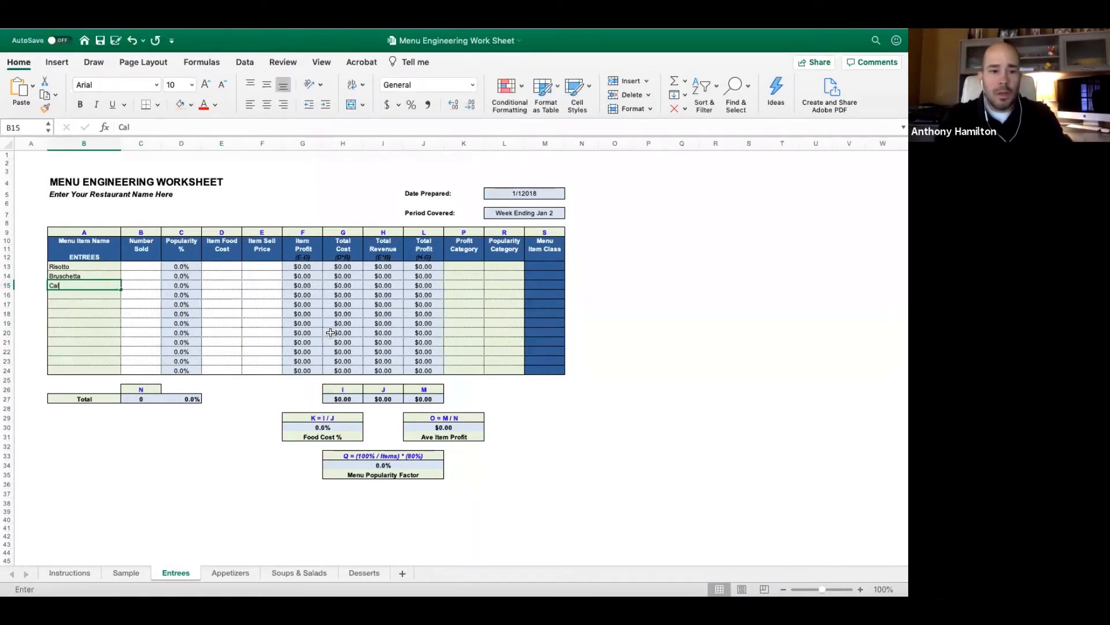
{"action": "type", "text": "Mozzarella Sticks"}
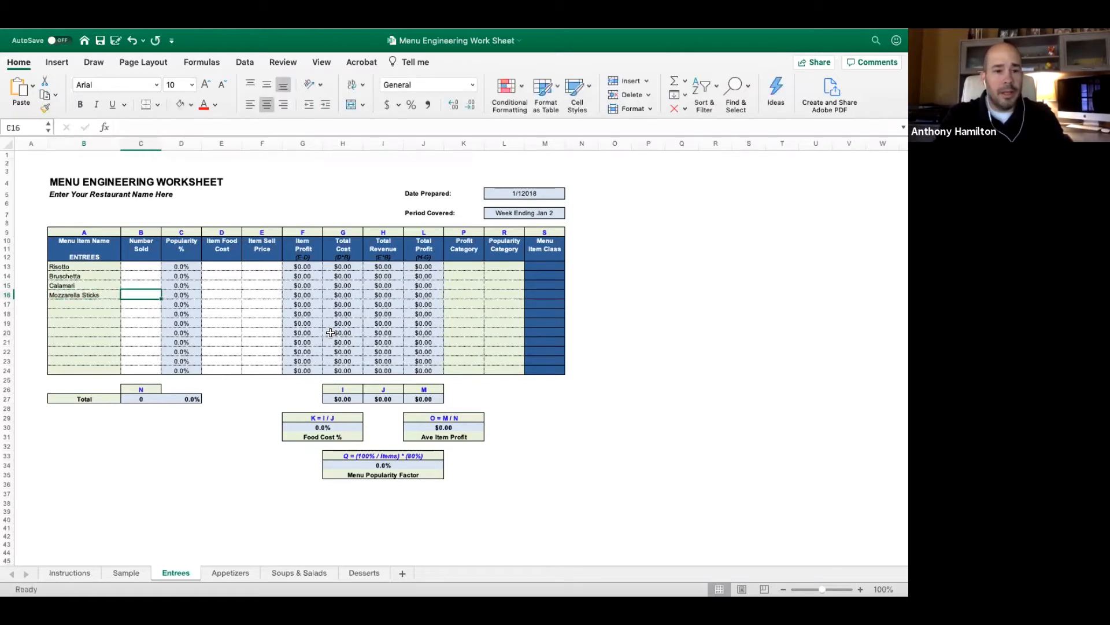
{"action": "left_click", "coordinate": [141, 266]}
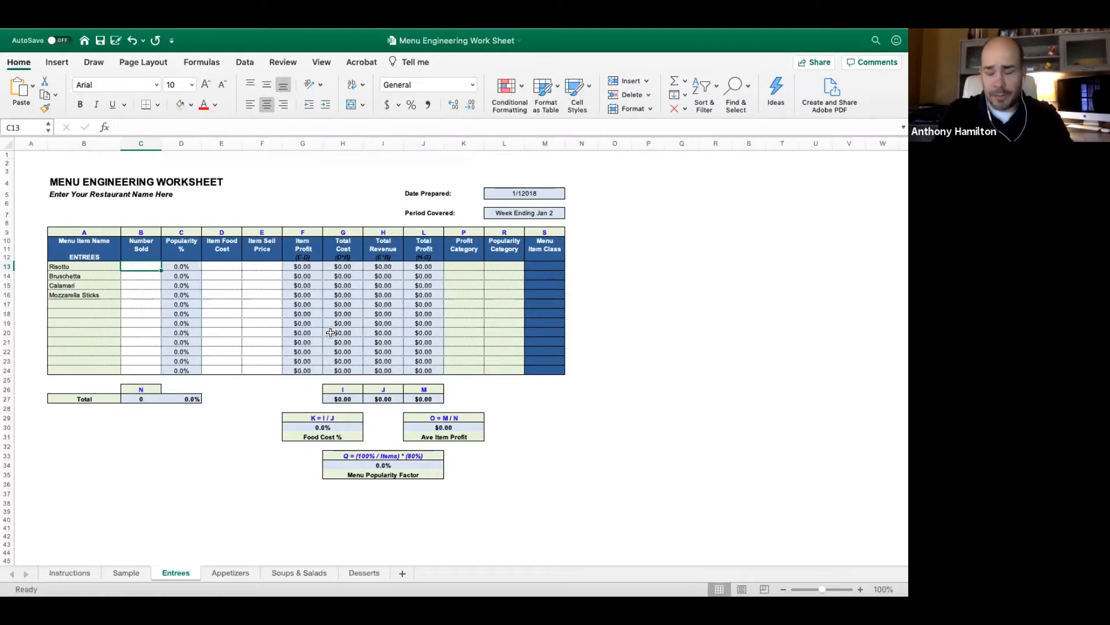
Give Risotto a $2.89 food cost, 534 sold and a $10.00 sell price
{"action": "type", "text": "2.89"}
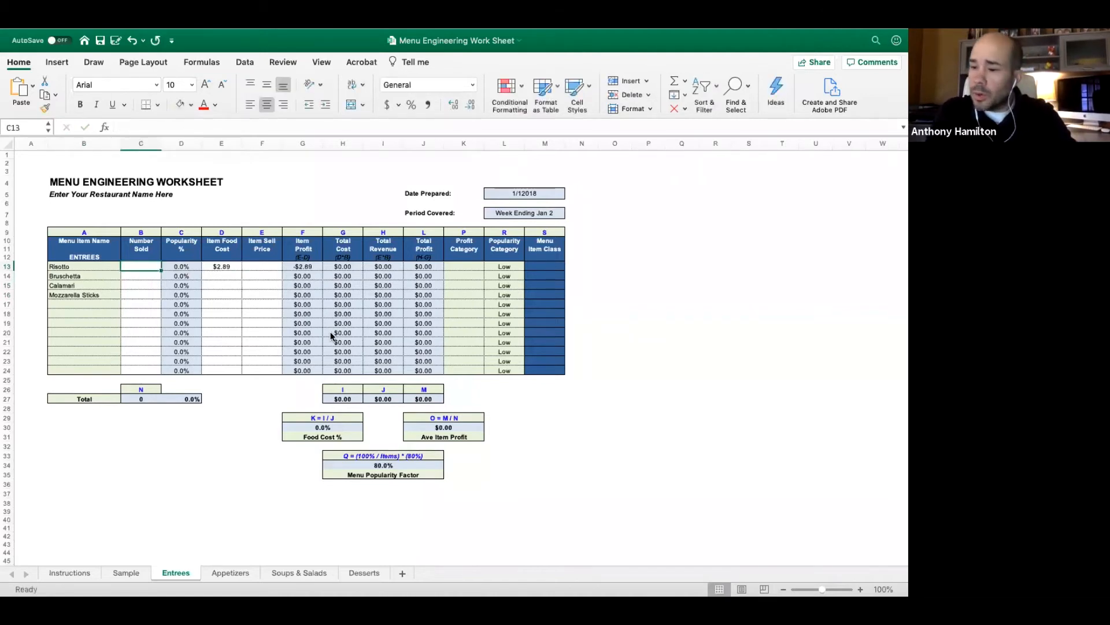
{"action": "type", "text": "534"}
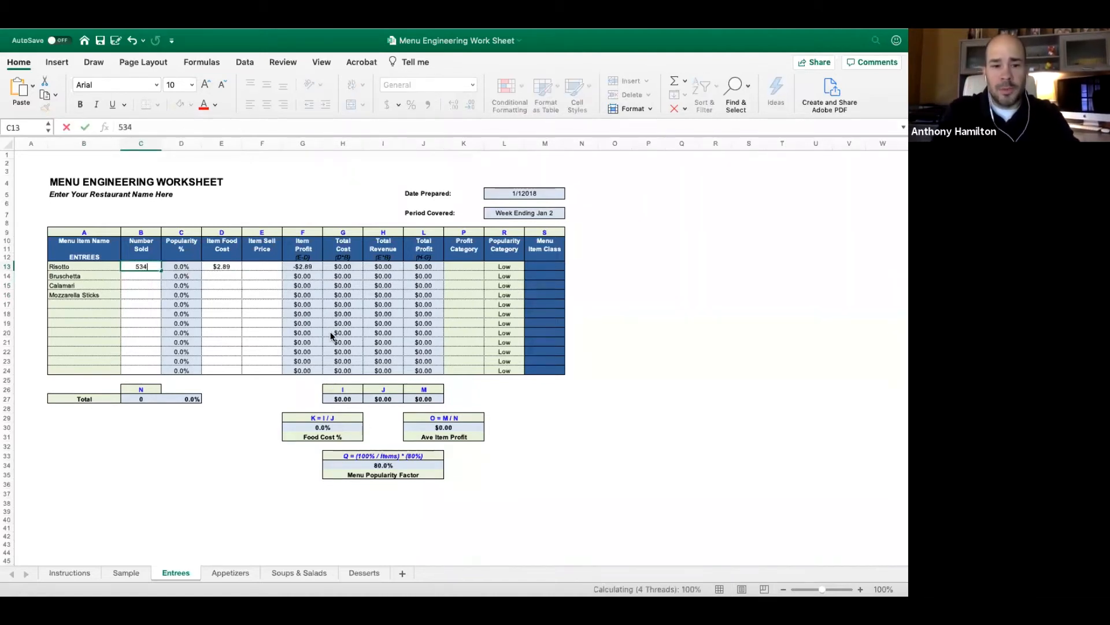
{"action": "key", "text": "Enter"}
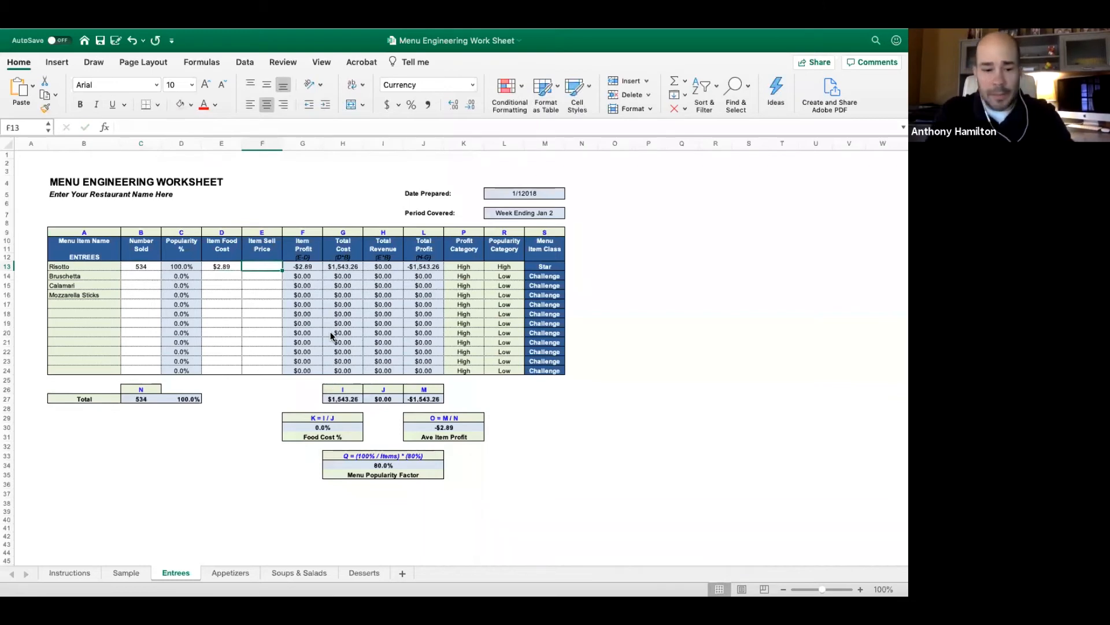
{"action": "type", "text": "10.00"}
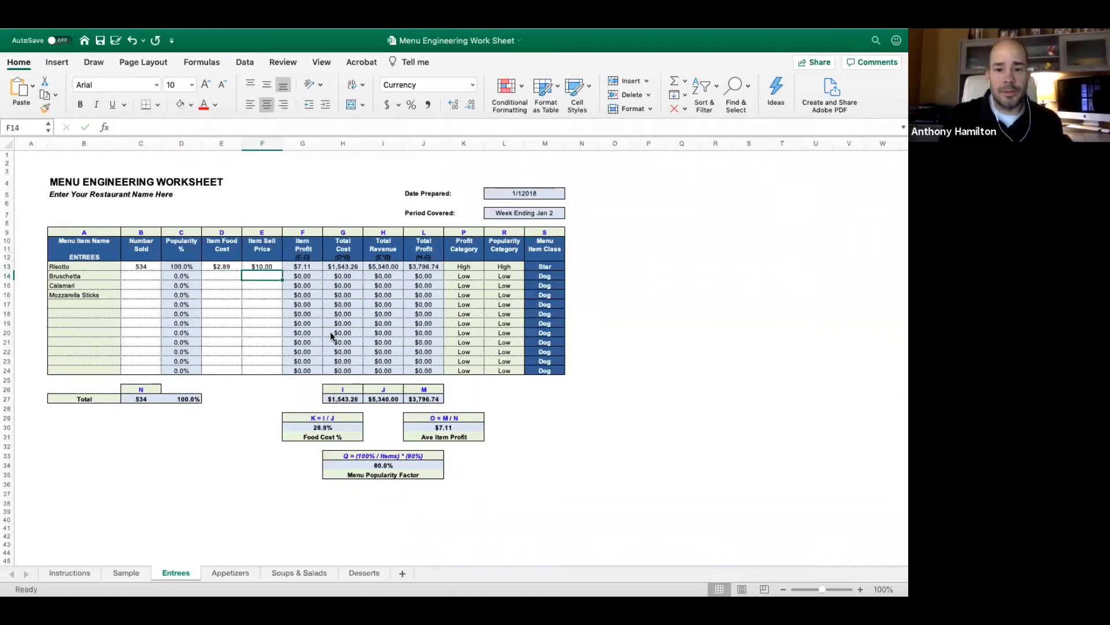
{"action": "left_click", "coordinate": [541, 254]}
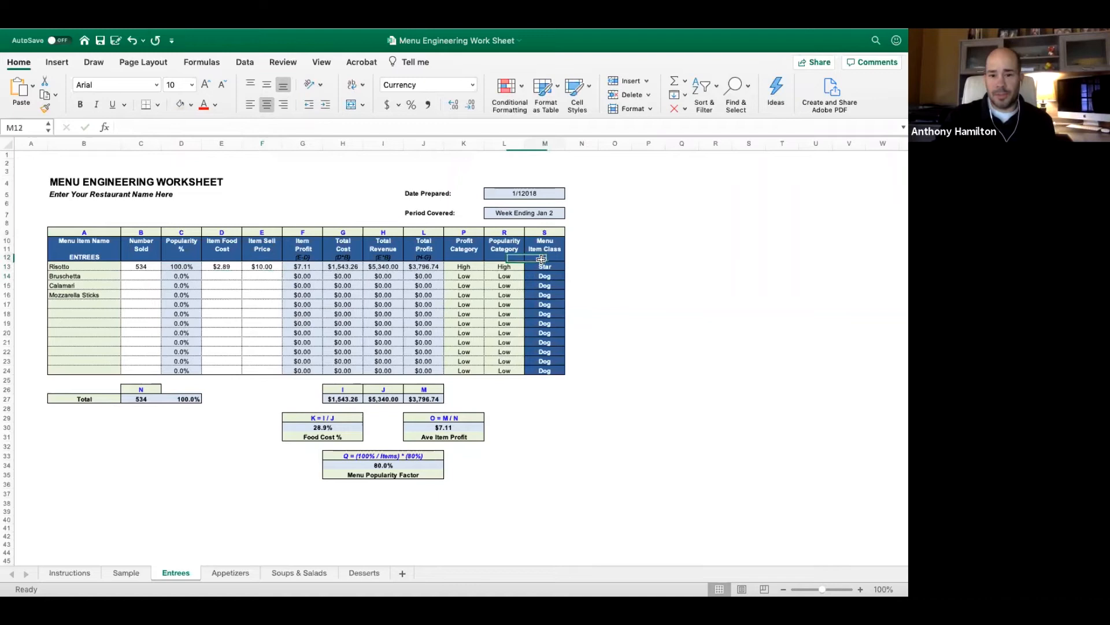
{"action": "left_click", "coordinate": [544, 266]}
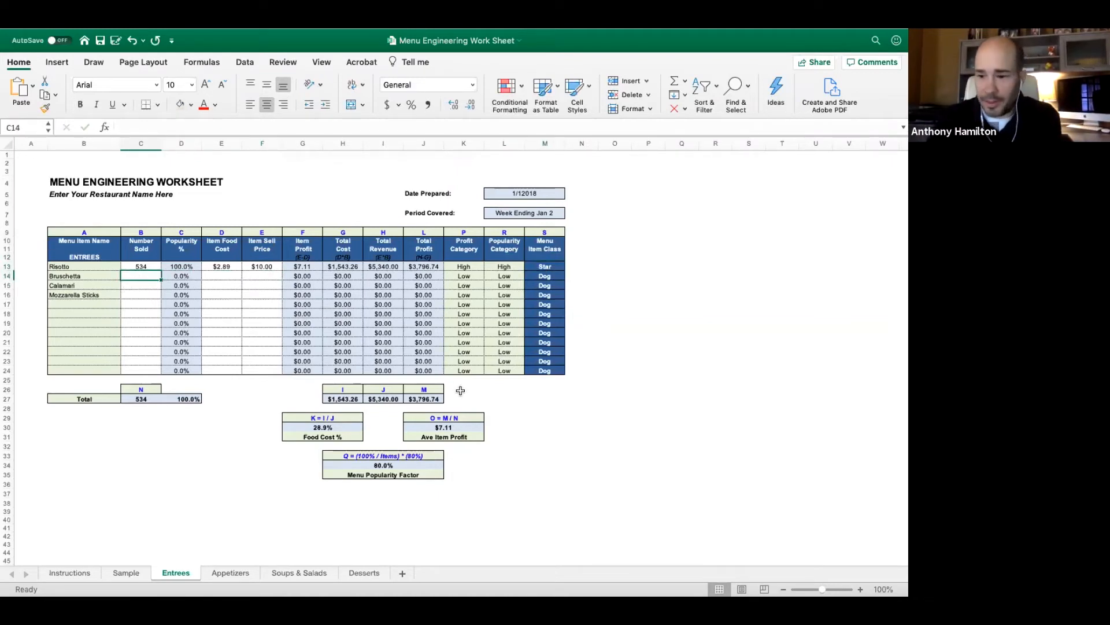
{"action": "mouse_move", "coordinate": [724, 460]}
{"action": "type", "text": "899"}
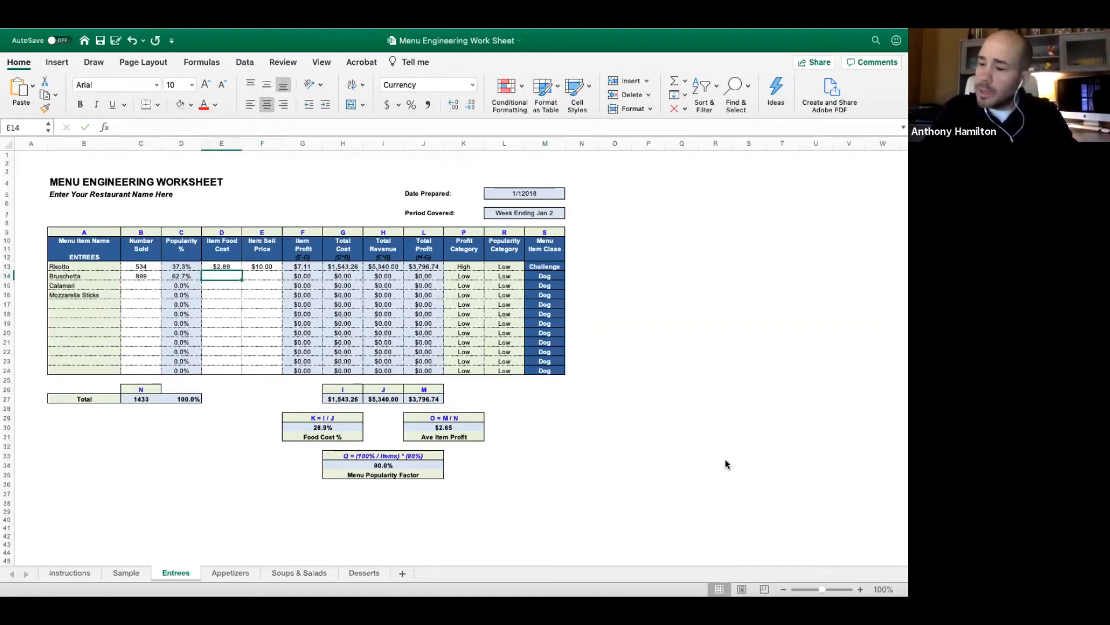
Fill the remaining entrees' costs and prices, ending with Mozzarella Sticks at $9.00
{"action": "type", "text": "2.27"}
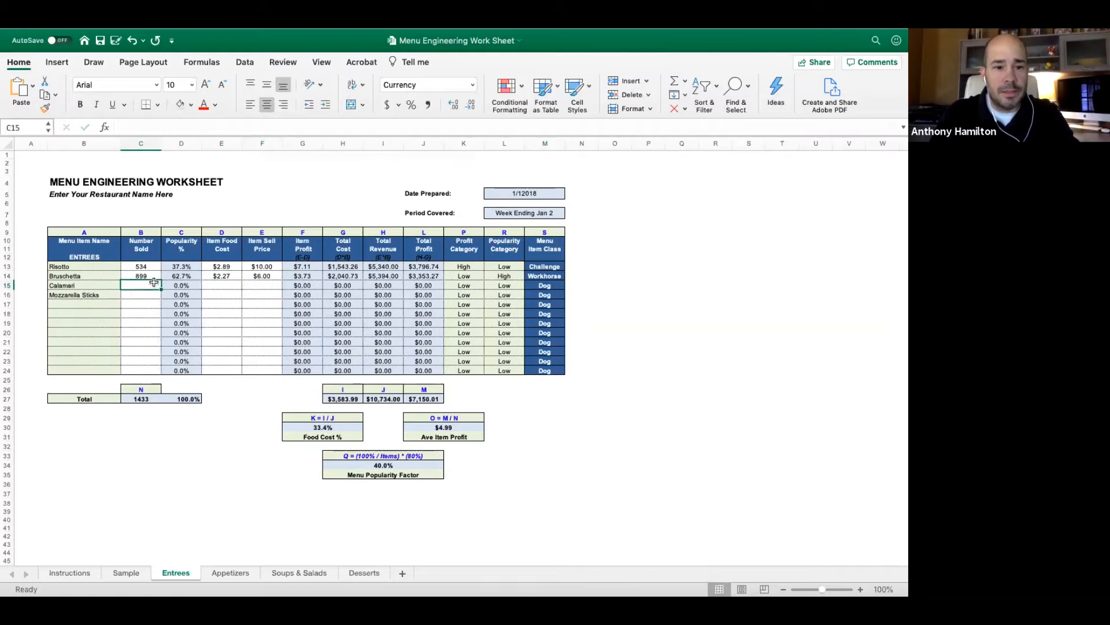
{"action": "type", "text": "2"}
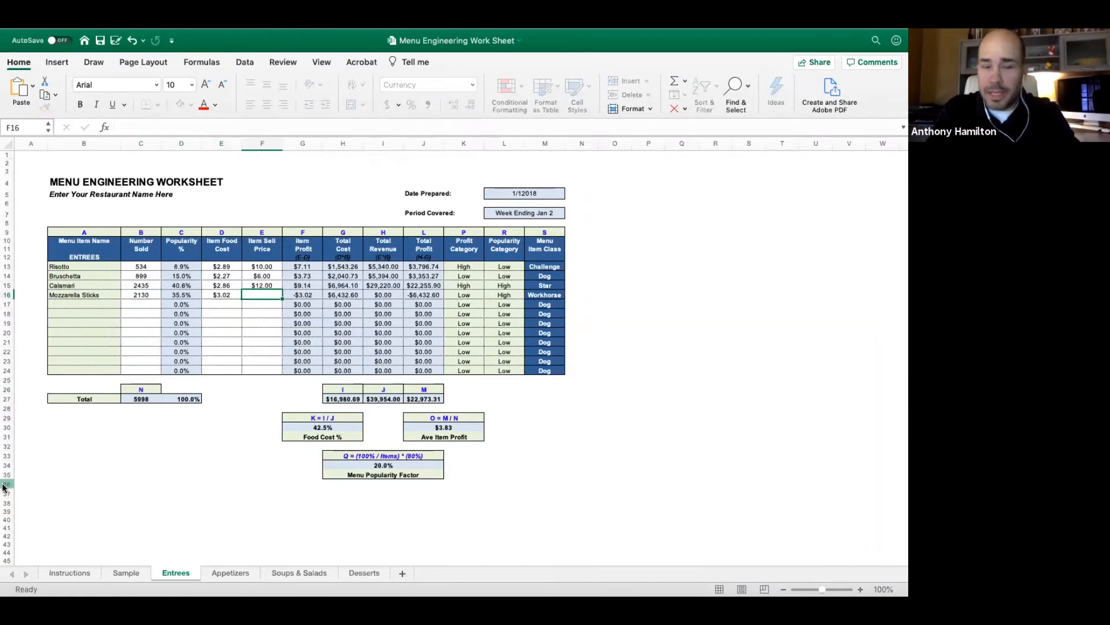
{"action": "type", "text": "9.00"}
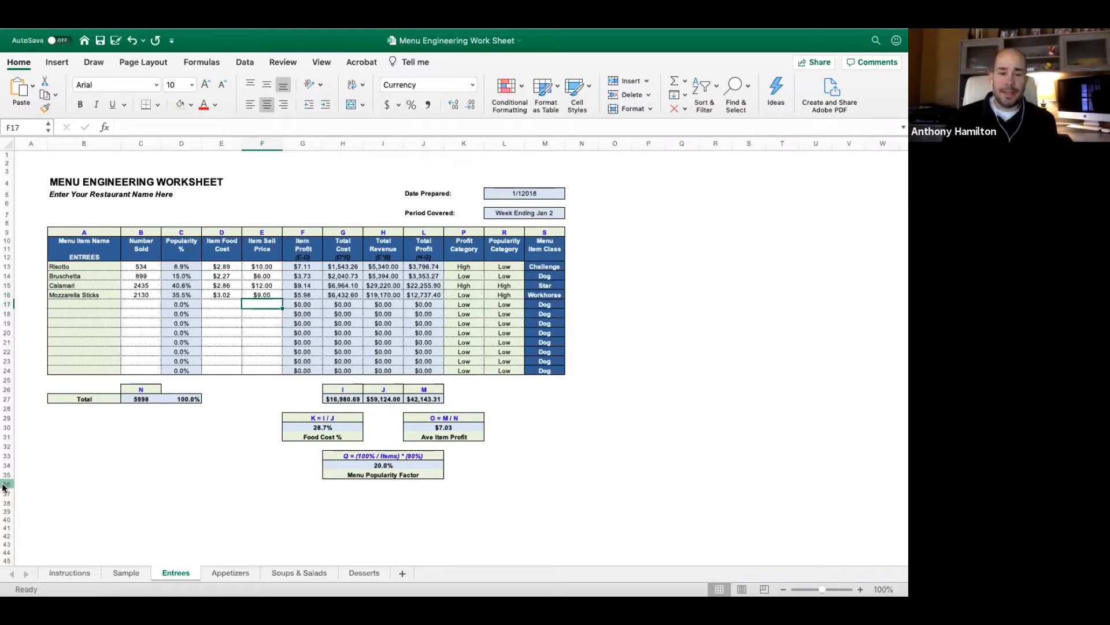
{"action": "mouse_move", "coordinate": [151, 541]}
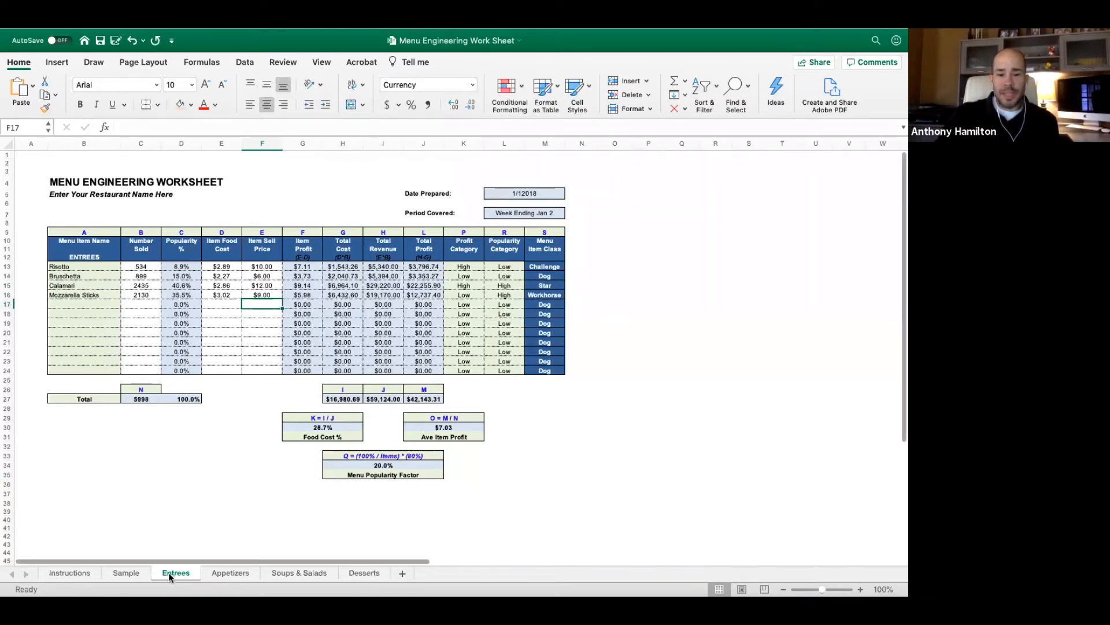
{"action": "mouse_move", "coordinate": [216, 581]}
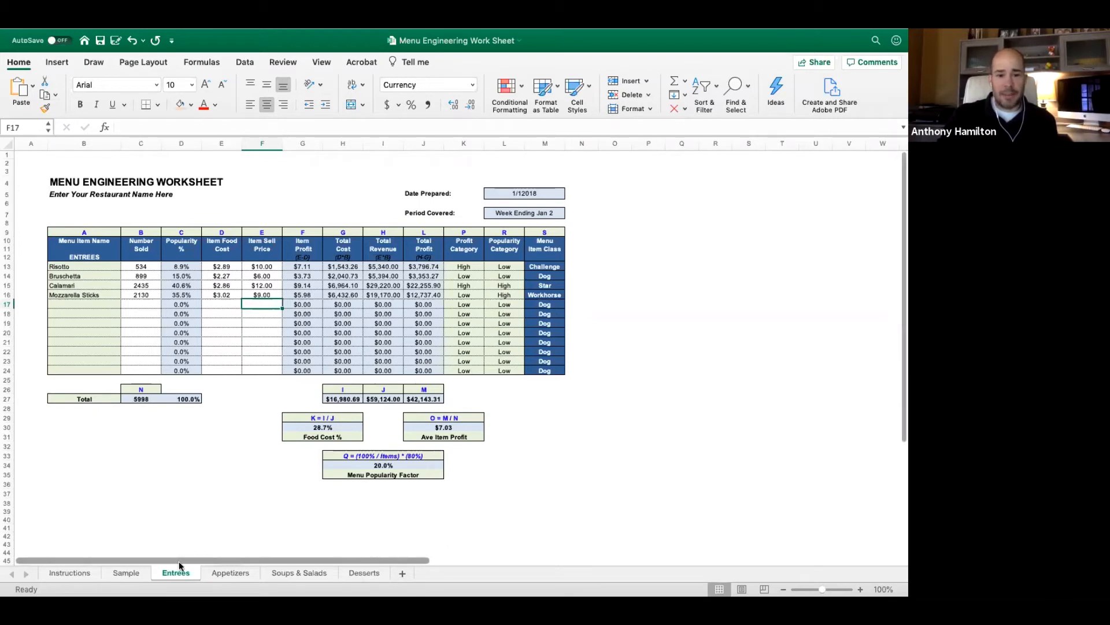
{"action": "mouse_move", "coordinate": [192, 502]}
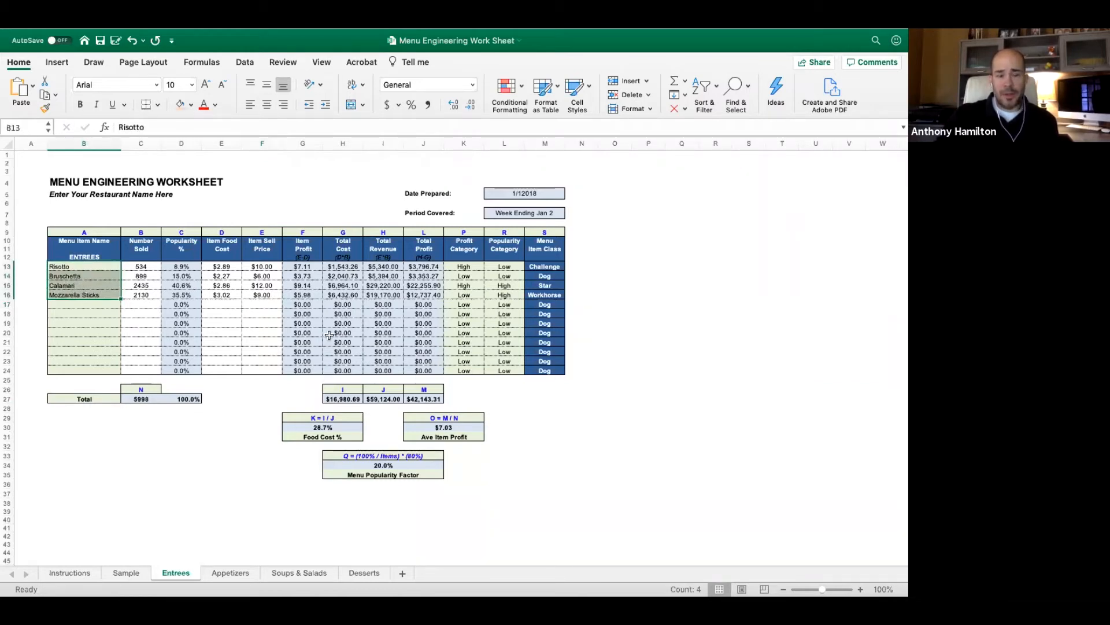
{"action": "mouse_move", "coordinate": [472, 303]}
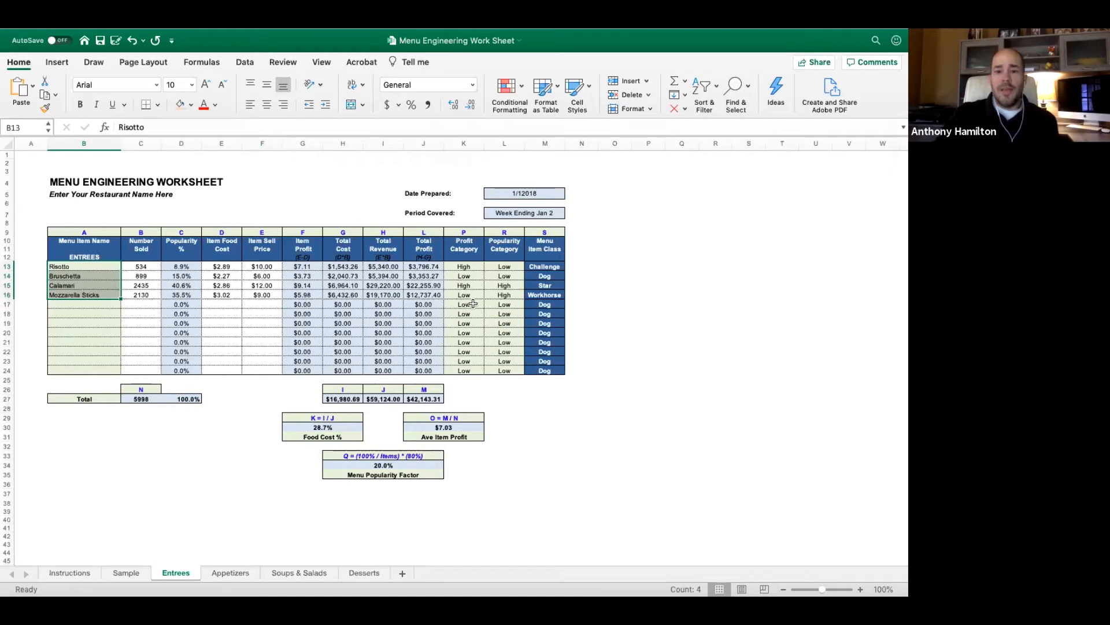
{"action": "left_click", "coordinate": [544, 266]}
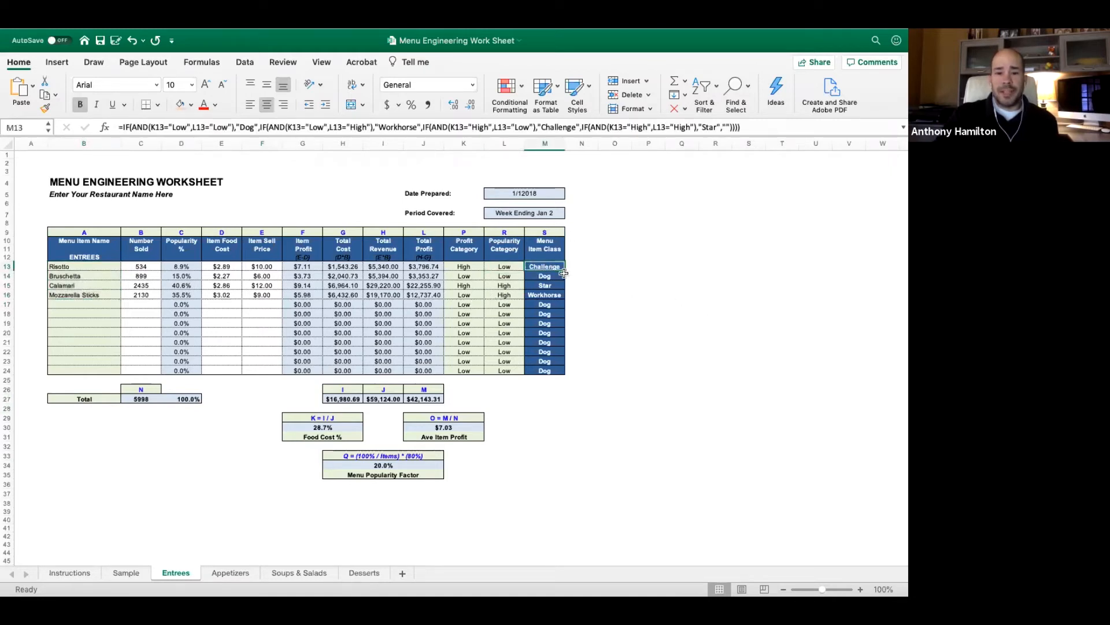
{"action": "left_click", "coordinate": [545, 285]}
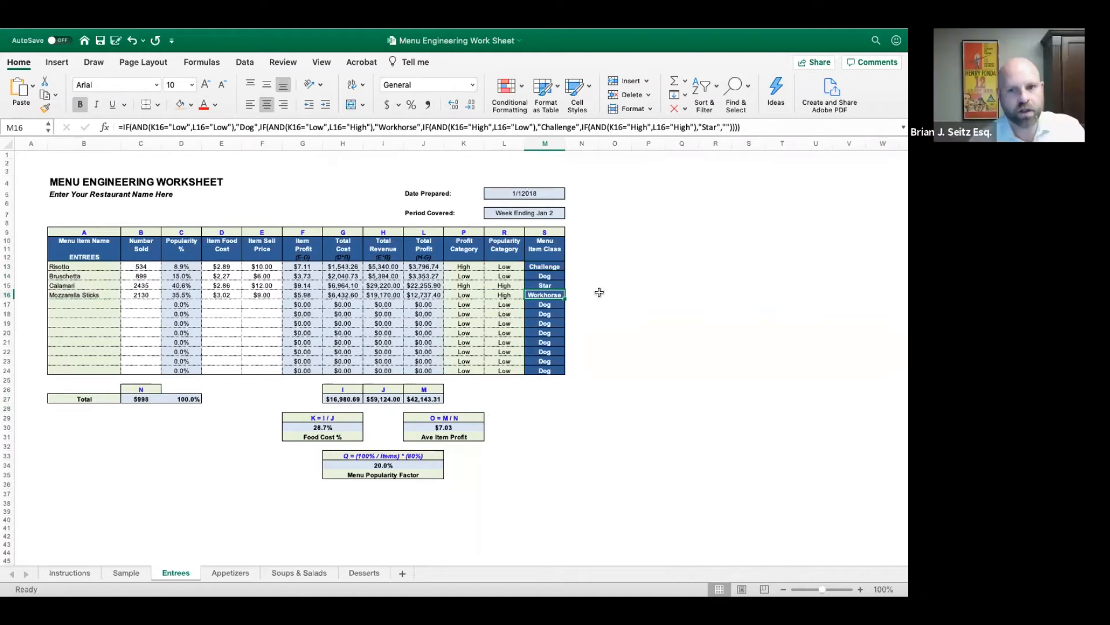
{"action": "left_click", "coordinate": [544, 285]}
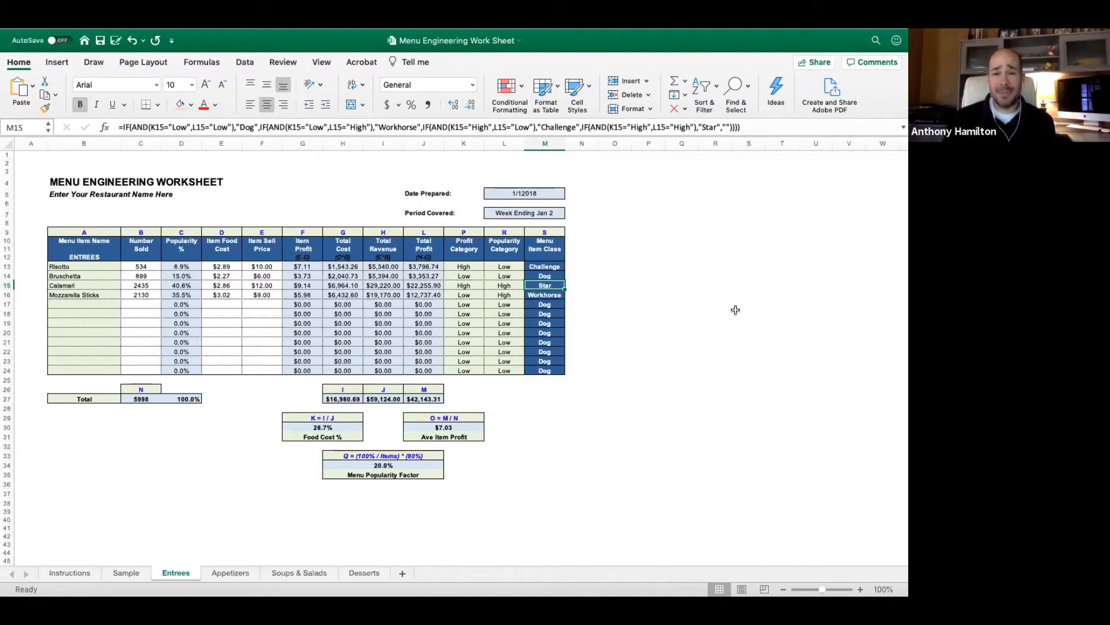
{"action": "mouse_move", "coordinate": [581, 284]}
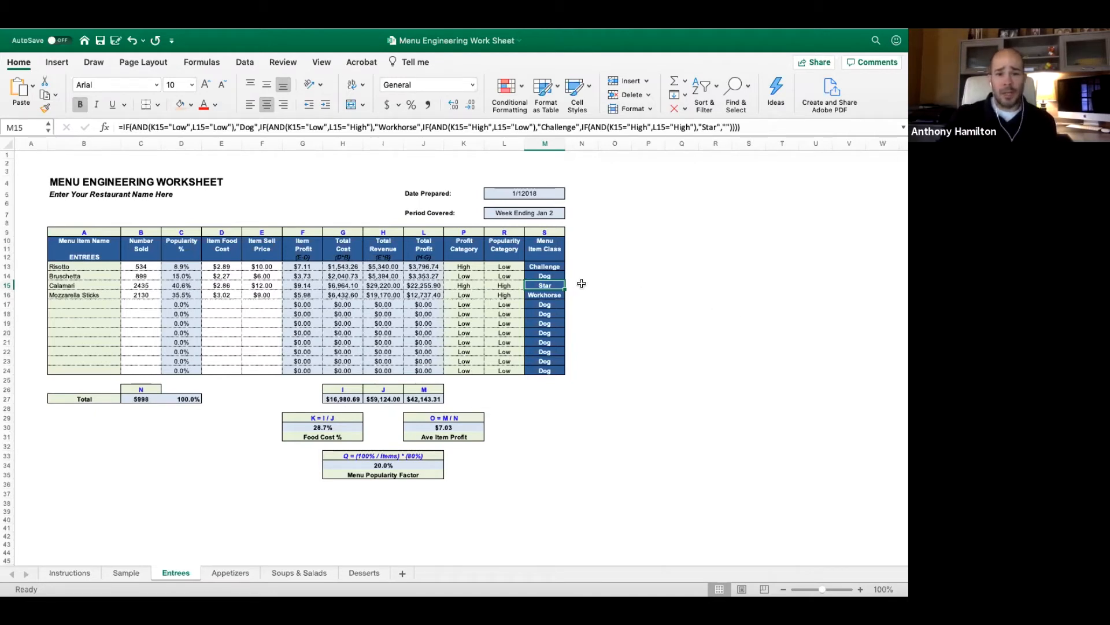
{"action": "left_click", "coordinate": [544, 275]}
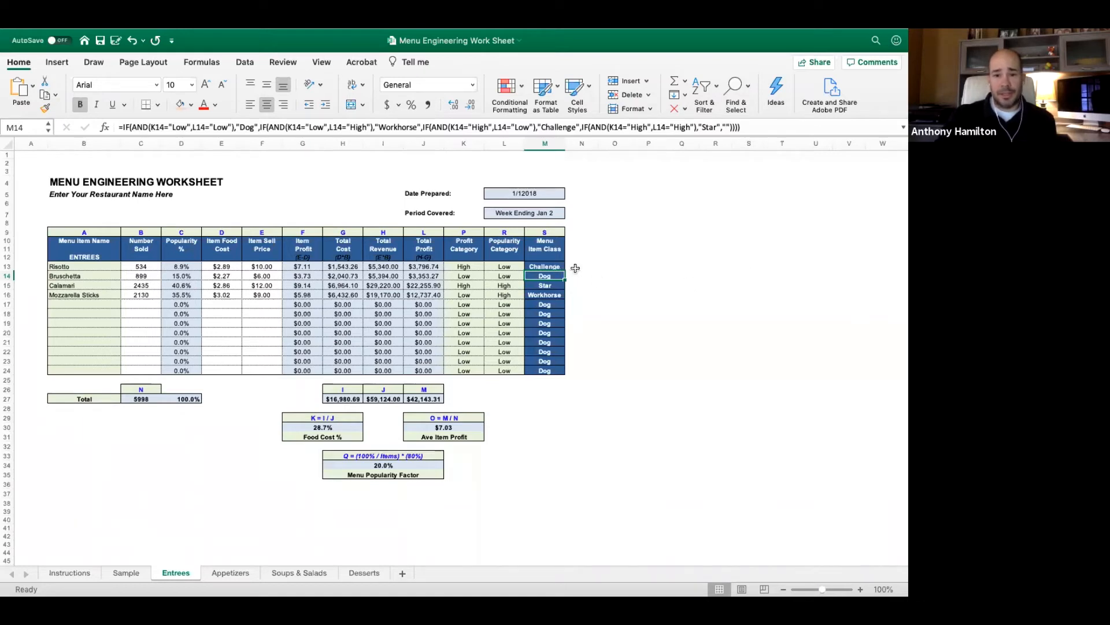
{"action": "left_click", "coordinate": [545, 266]}
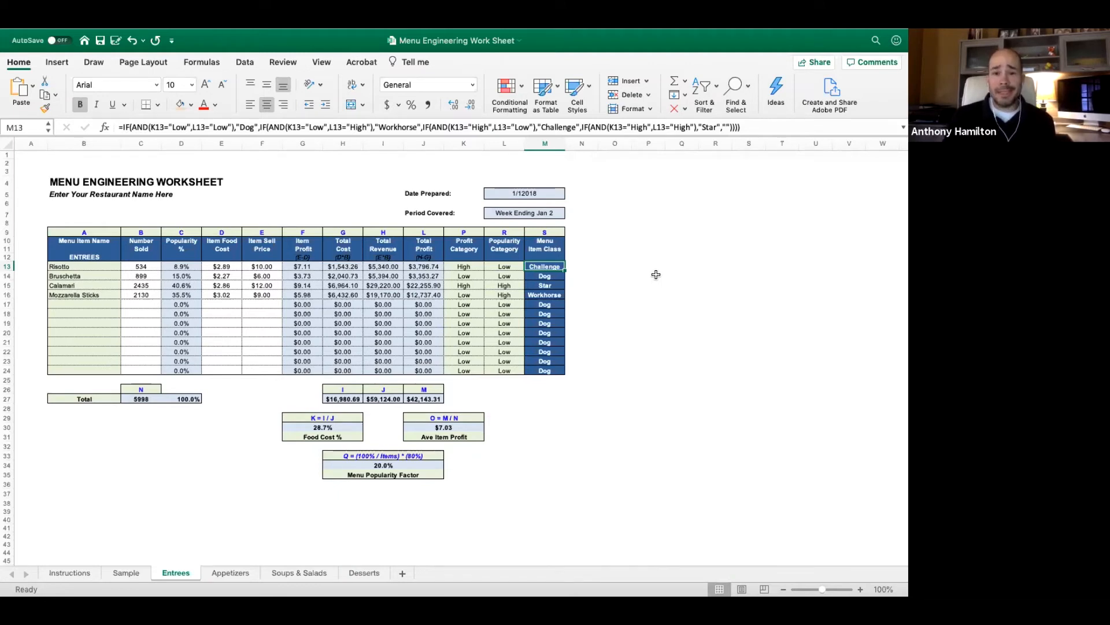
{"action": "mouse_move", "coordinate": [646, 344]}
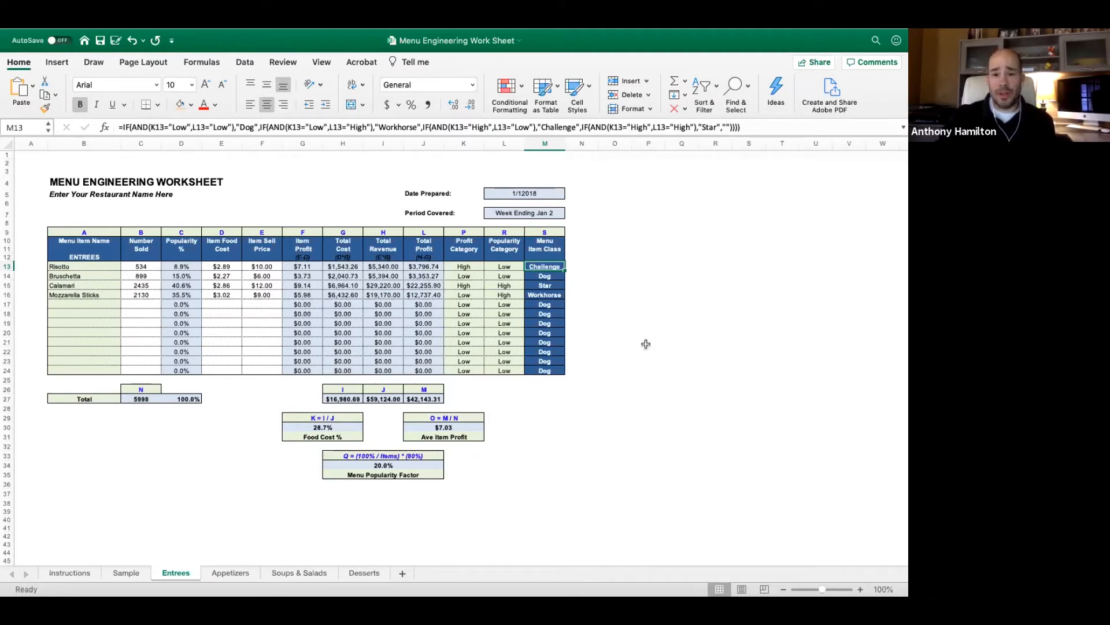
Select an empty cell to step away from the class formulas before closing
{"action": "left_click", "coordinate": [647, 344]}
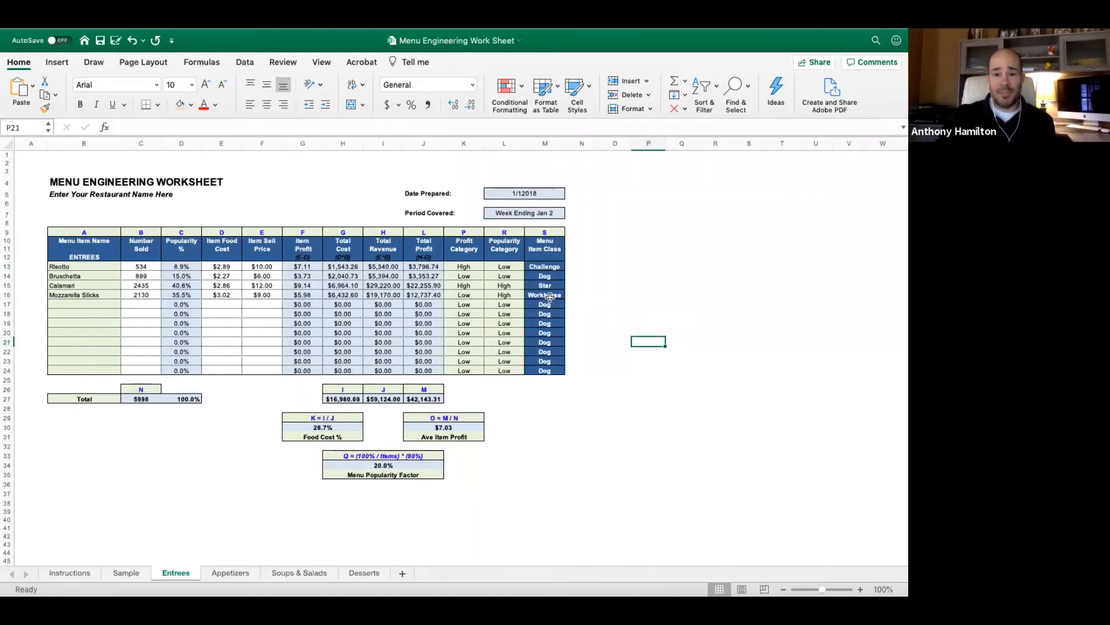
{"action": "mouse_move", "coordinate": [634, 266]}
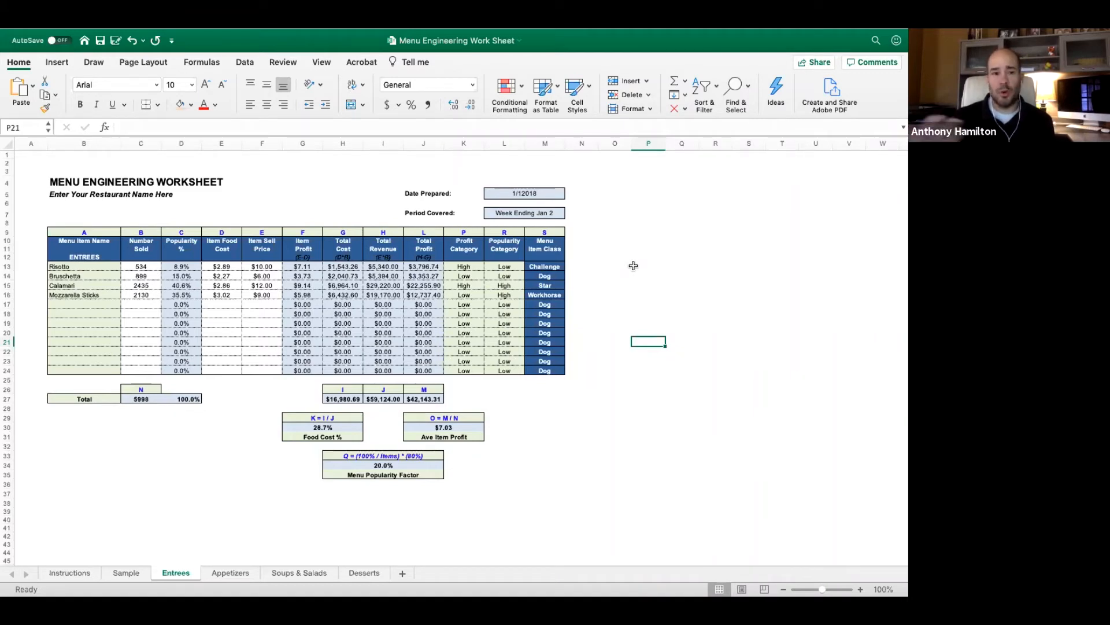
{"action": "mouse_move", "coordinate": [571, 272]}
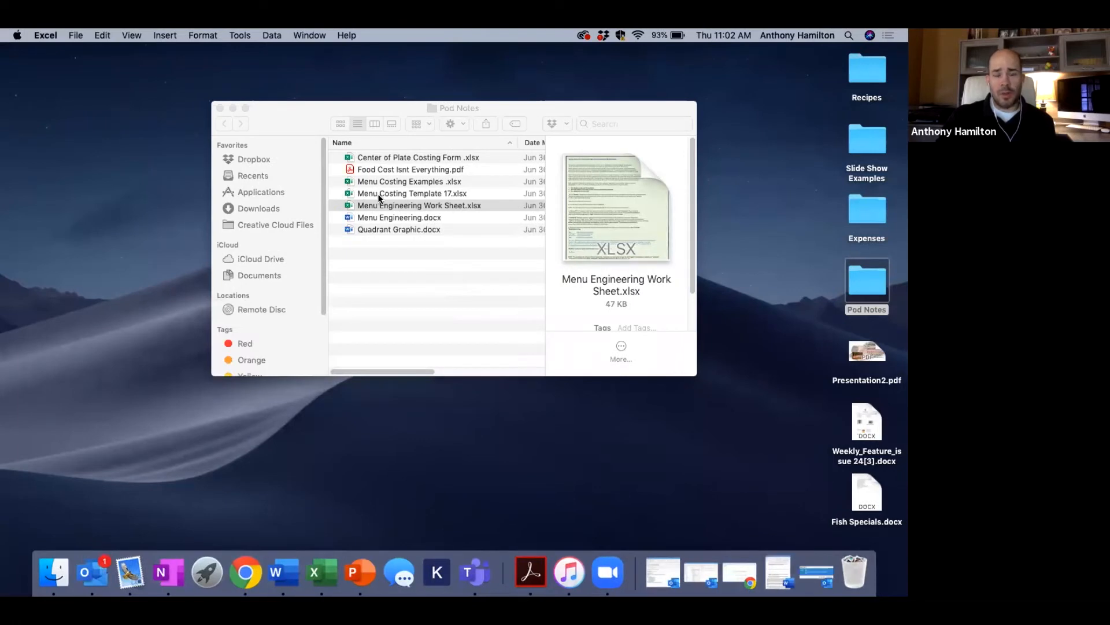
Open Menu Costing Template 17.xlsx from Pod Notes, showing its Bruschetta costing sheet
{"action": "left_click", "coordinate": [404, 194]}
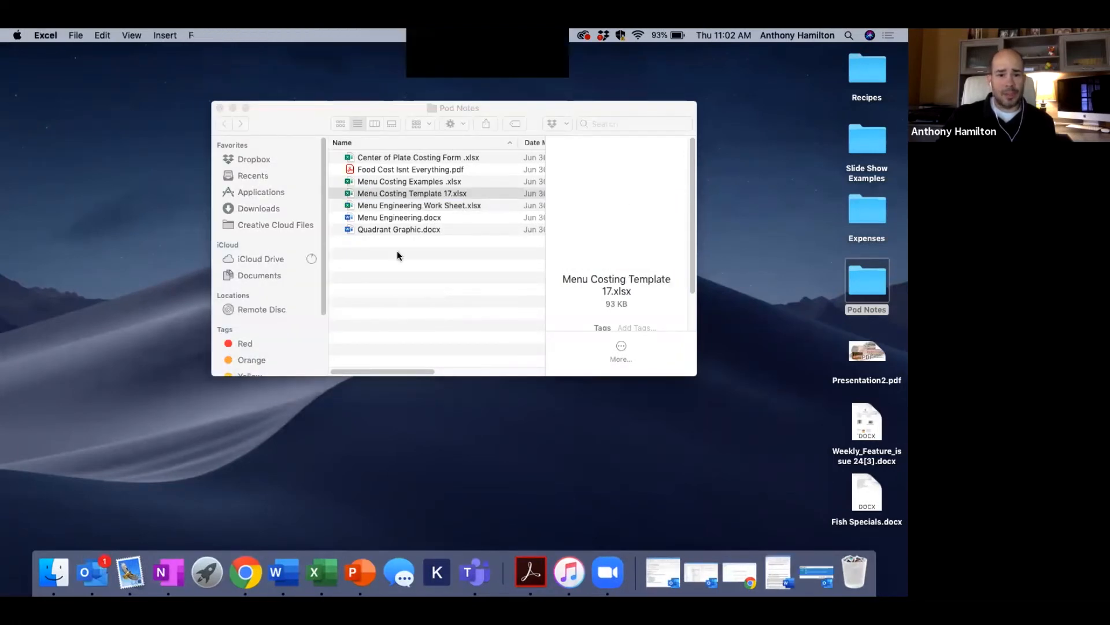
{"action": "double_click", "coordinate": [415, 193]}
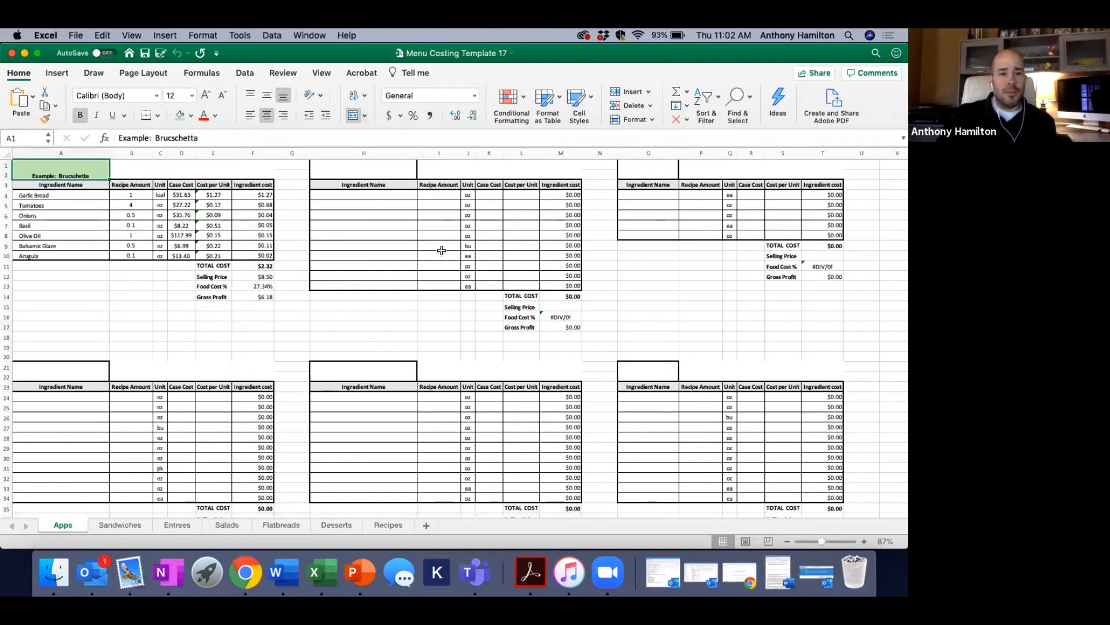
{"action": "mouse_move", "coordinate": [132, 184]}
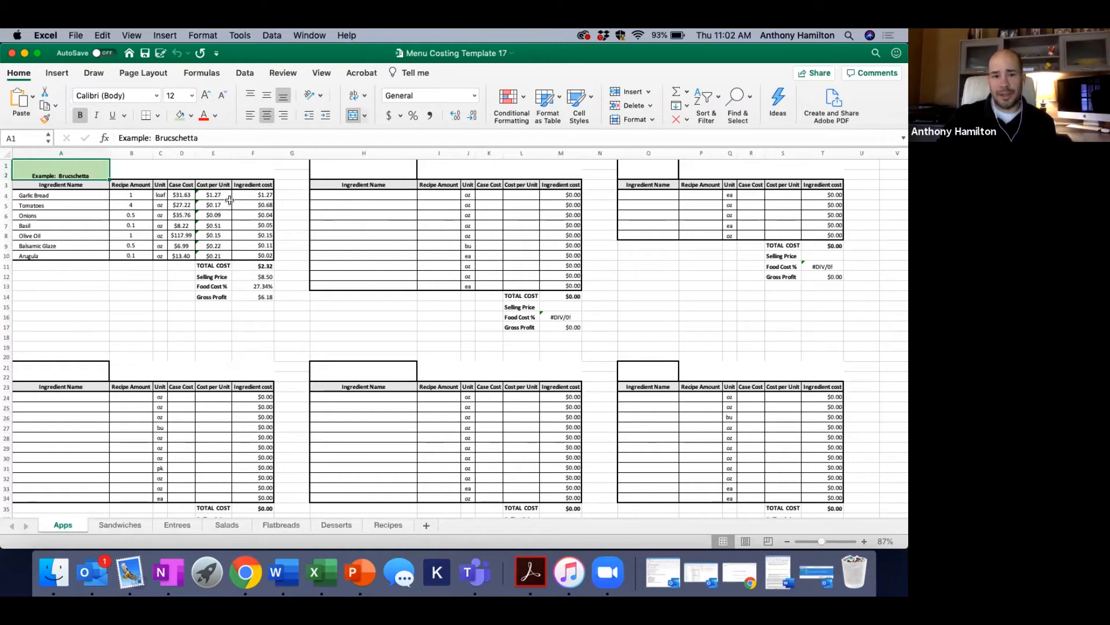
{"action": "mouse_move", "coordinate": [257, 320]}
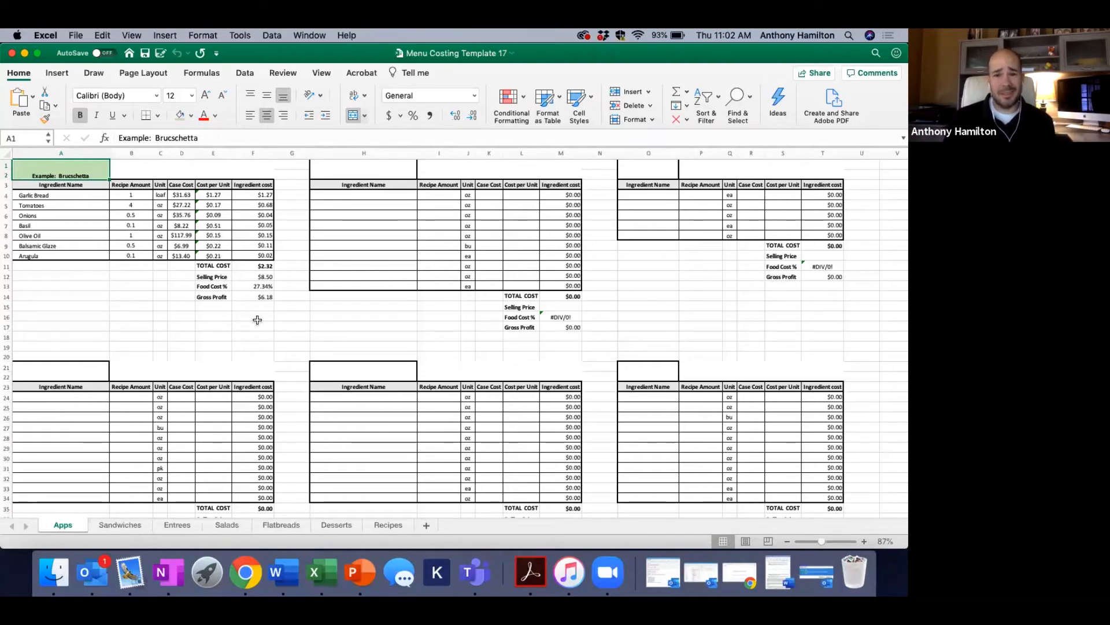
{"action": "mouse_move", "coordinate": [201, 171]}
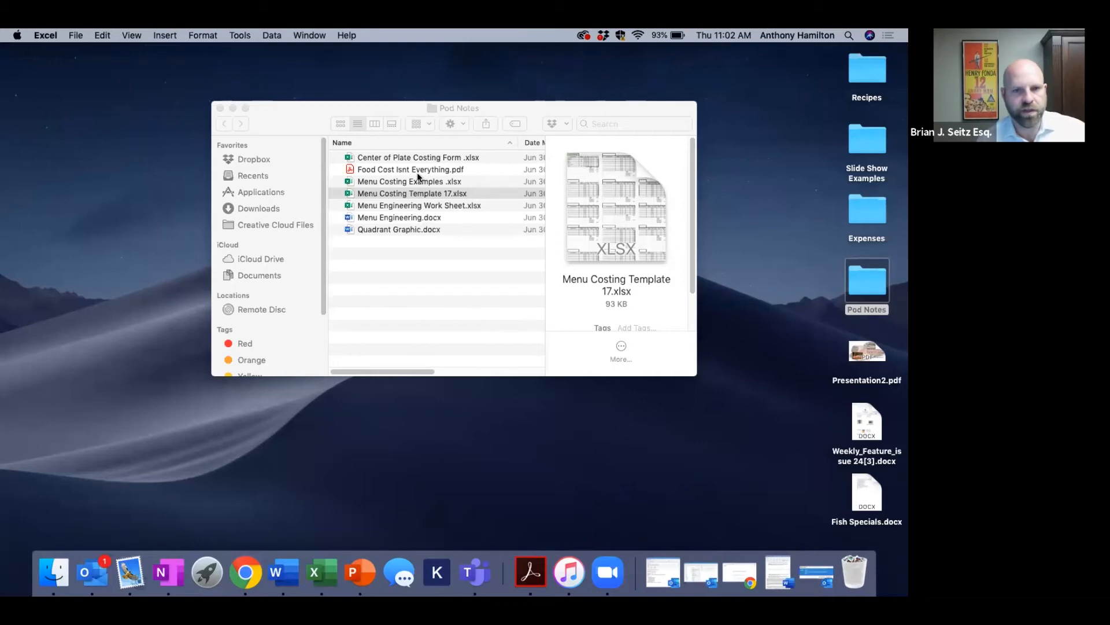
{"action": "mouse_move", "coordinate": [438, 266]}
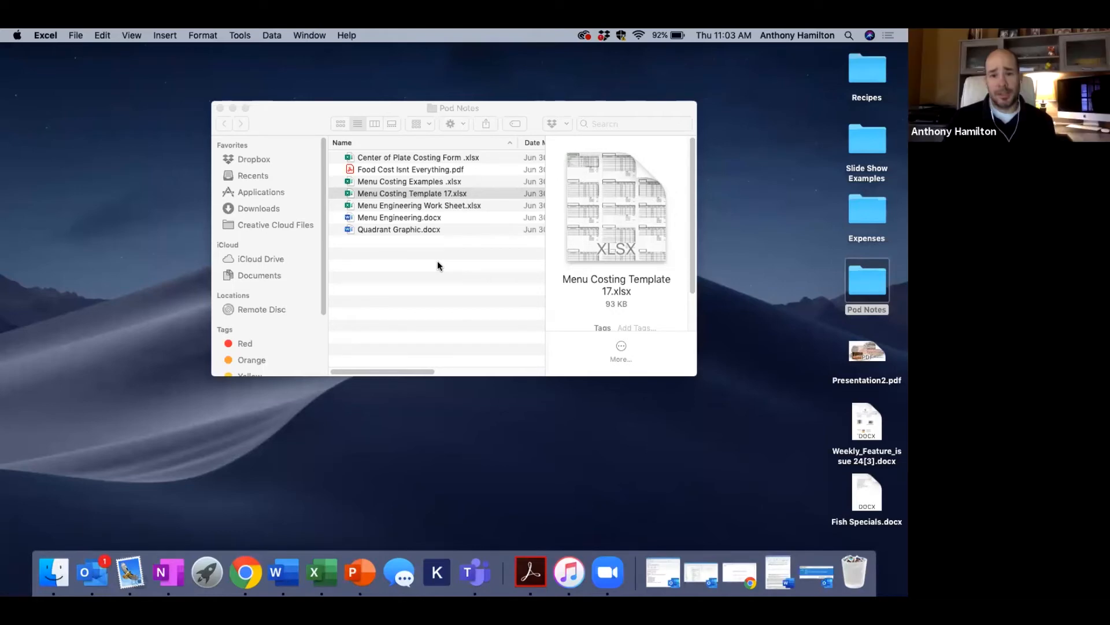
{"action": "mouse_move", "coordinate": [435, 169]}
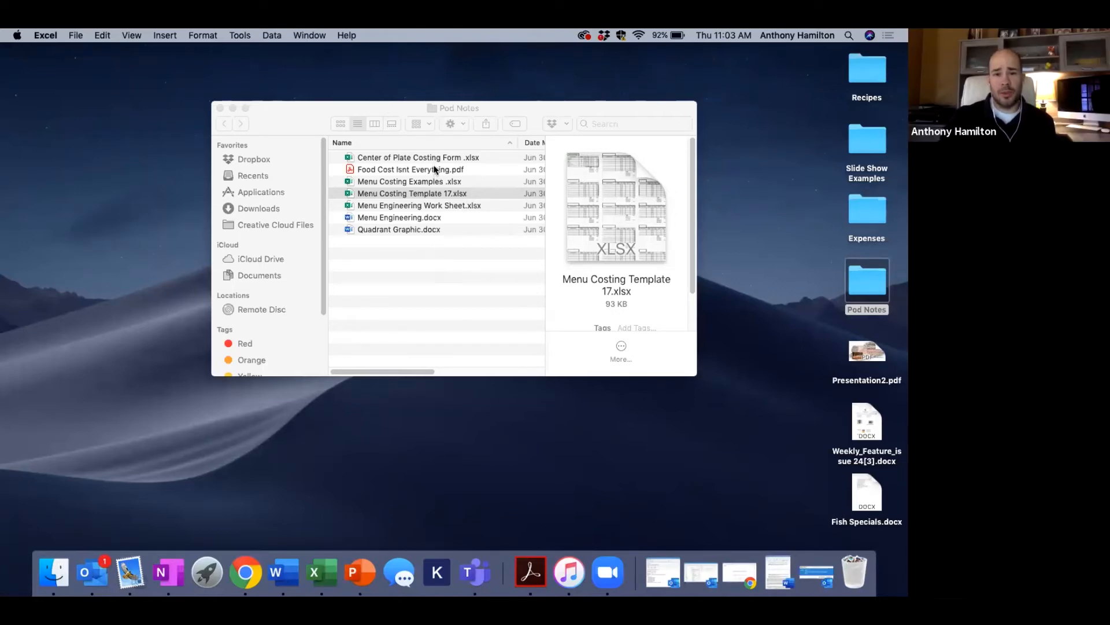
Open Center of Plate Costing Form.xlsx from the Pod Notes folder
{"action": "left_click", "coordinate": [418, 157]}
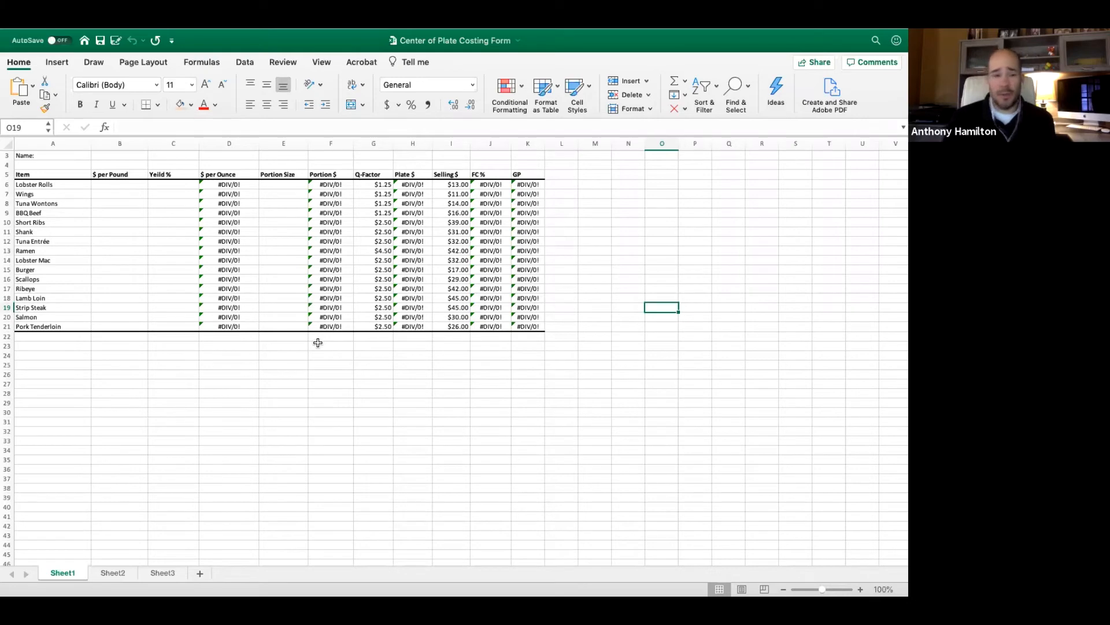
{"action": "mouse_move", "coordinate": [183, 206]}
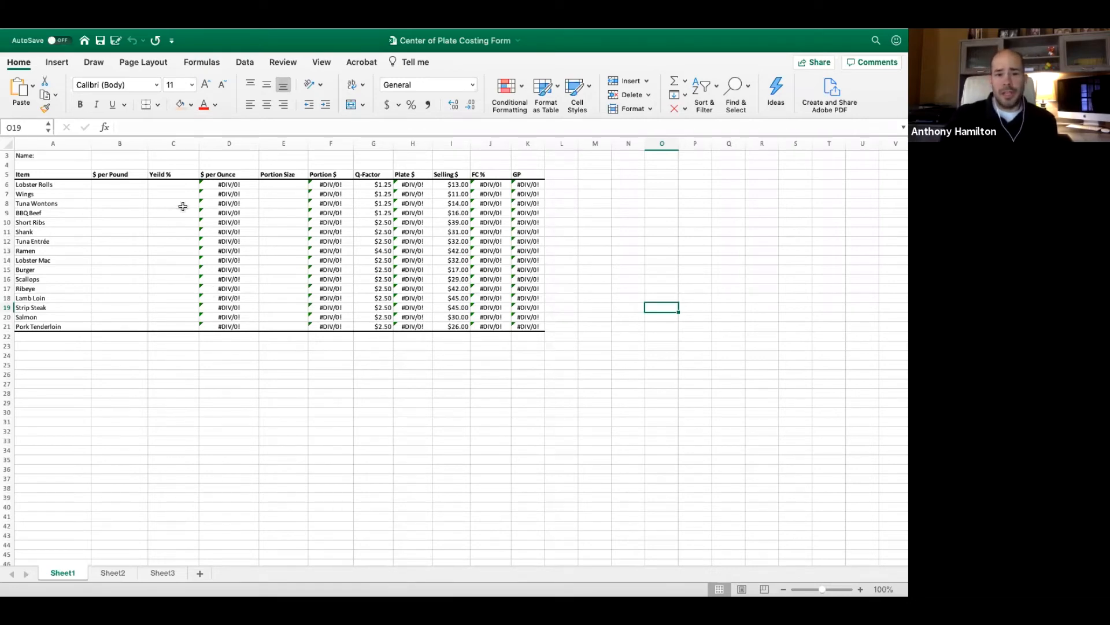
{"action": "mouse_move", "coordinate": [132, 184]}
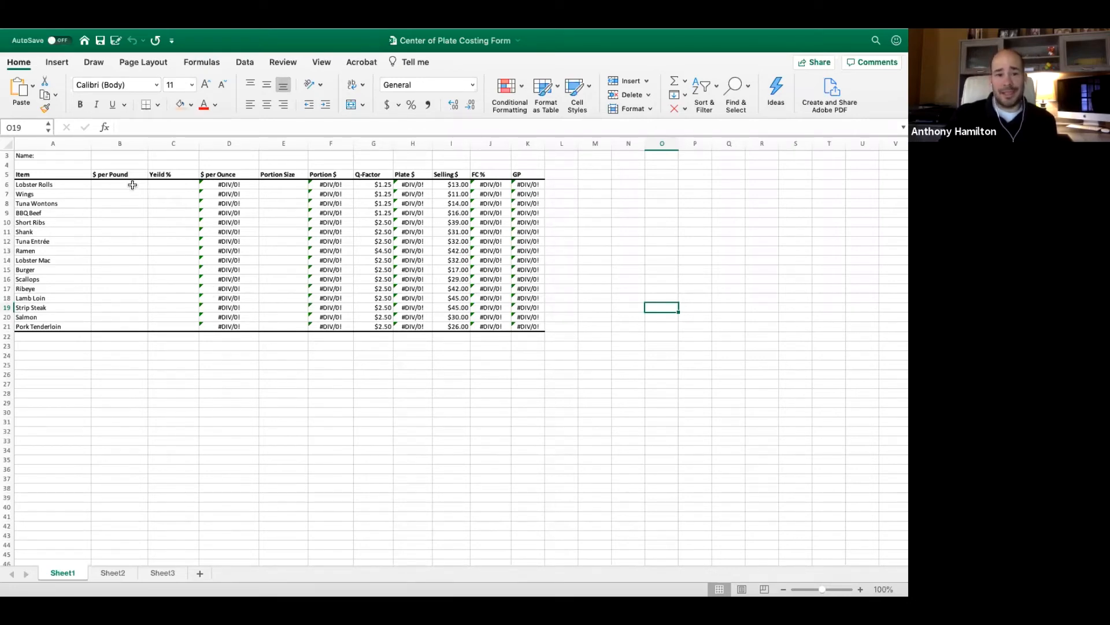
Leave the costing form and open Food Cost Isnt Everything.pdf from Pod Notes in Acrobat
{"action": "left_click", "coordinate": [119, 184]}
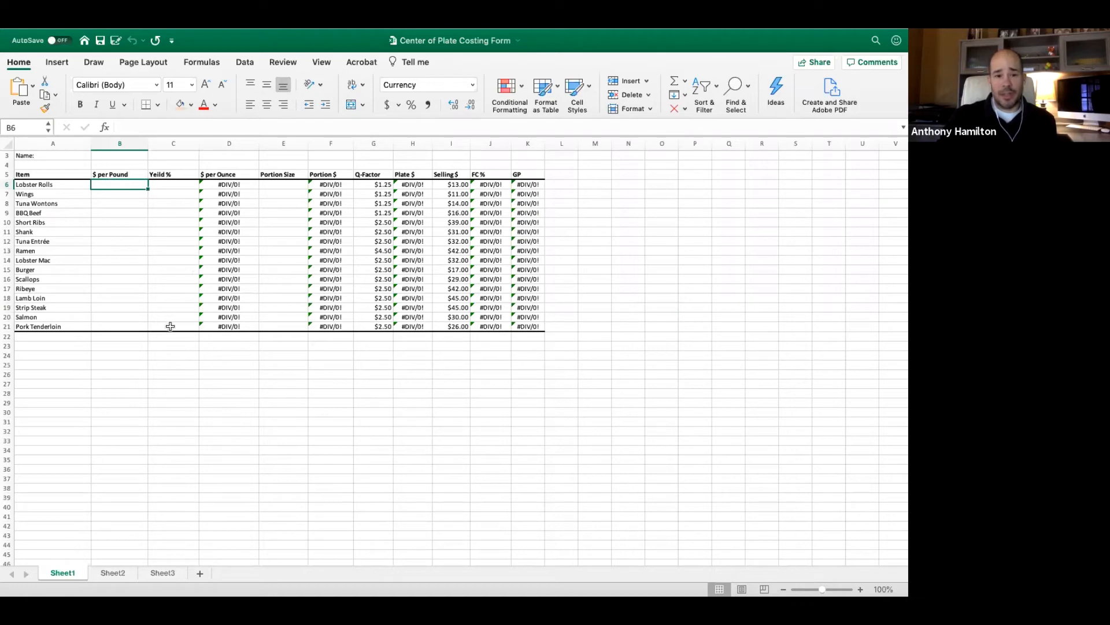
{"action": "mouse_move", "coordinate": [290, 228]}
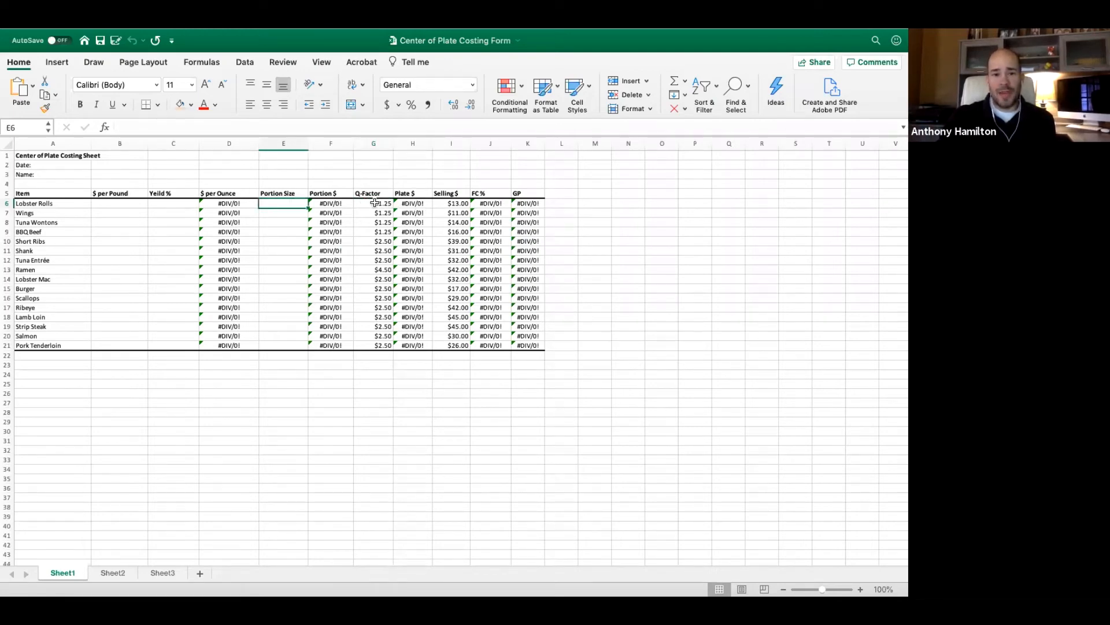
{"action": "left_click", "coordinate": [372, 202]}
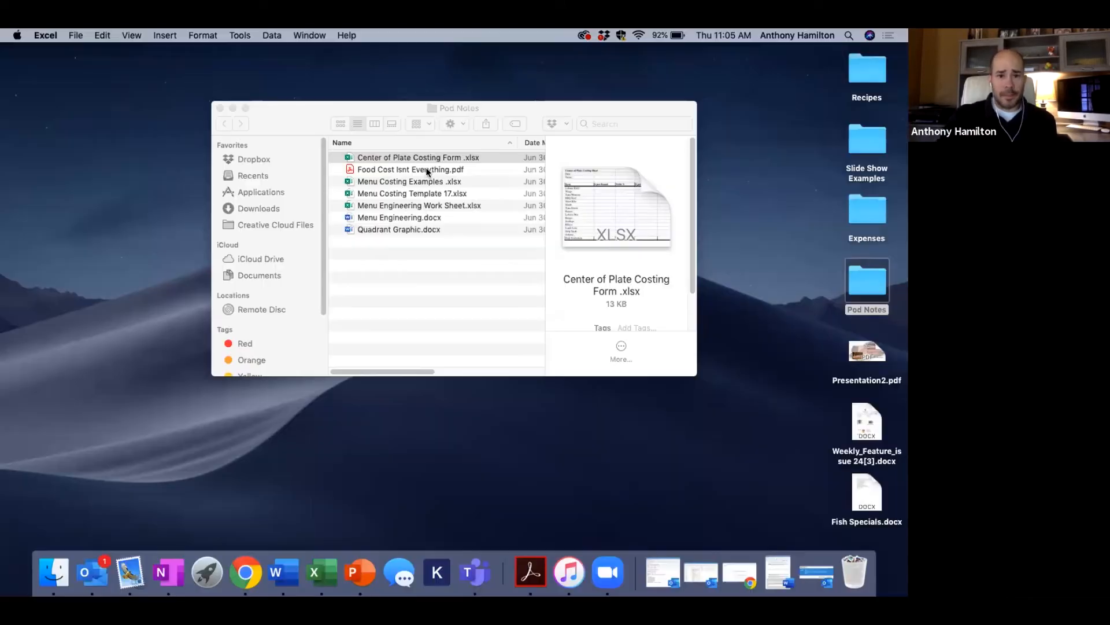
{"action": "left_click", "coordinate": [410, 169]}
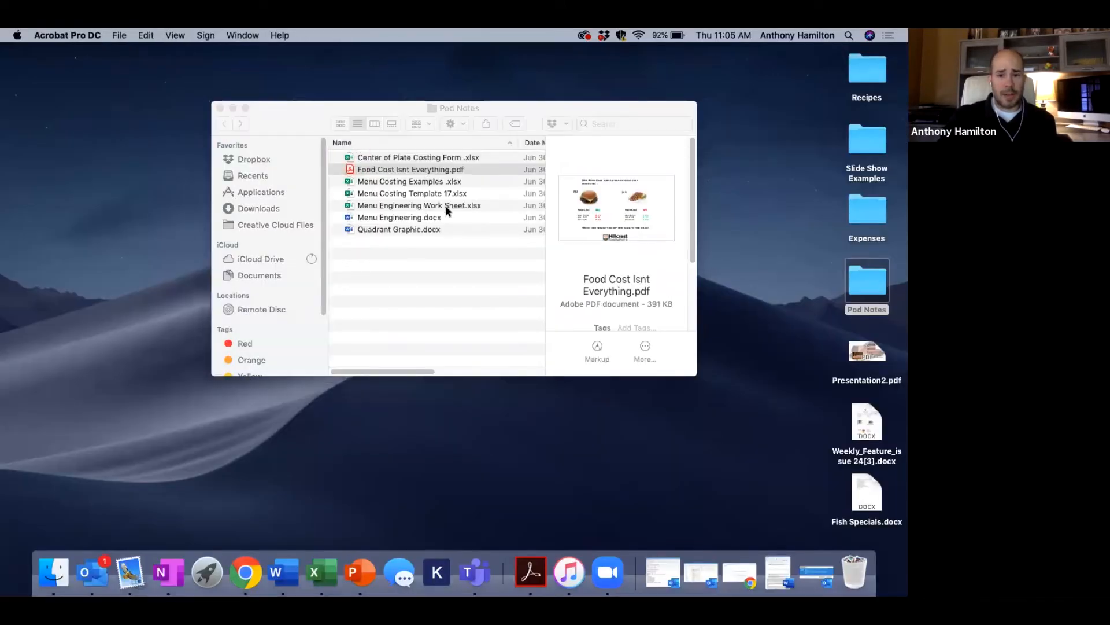
{"action": "double_click", "coordinate": [409, 169]}
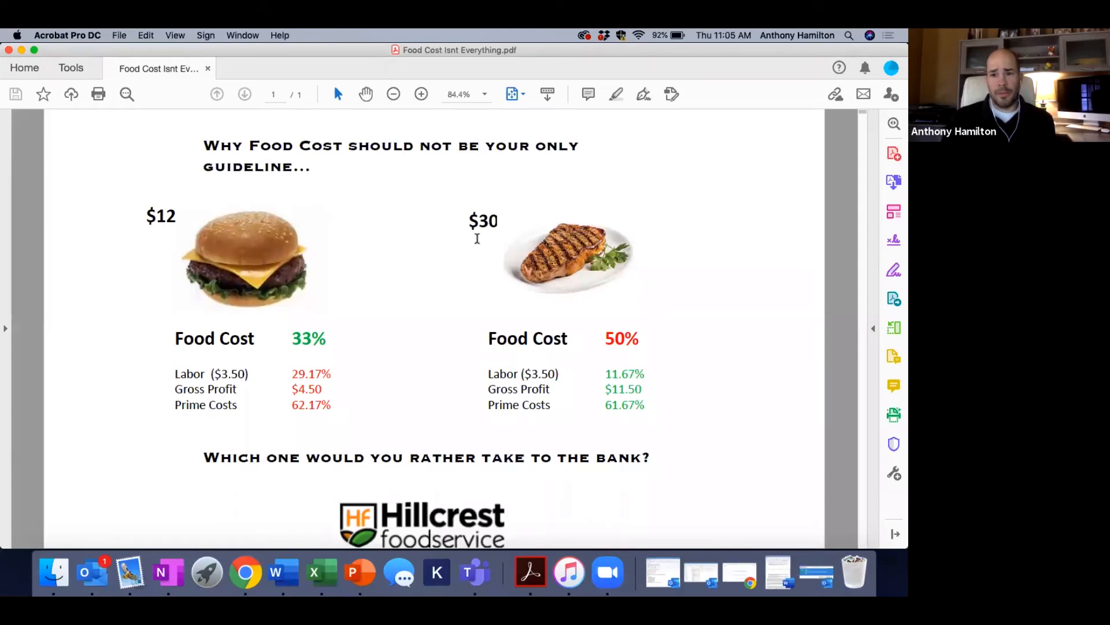
{"action": "mouse_move", "coordinate": [602, 337]}
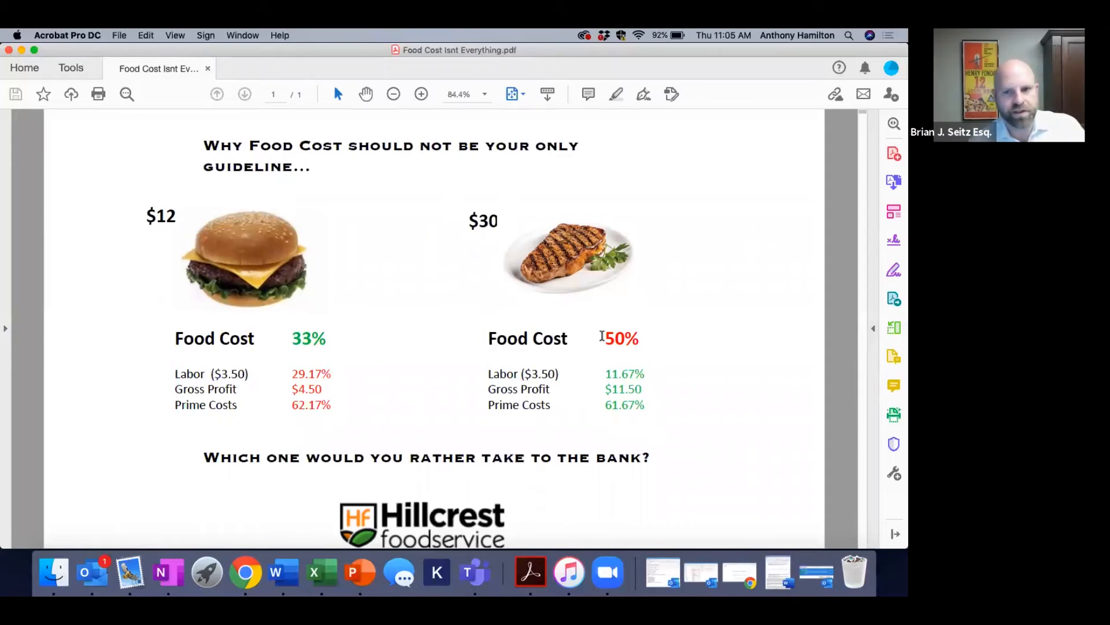
{"action": "mouse_move", "coordinate": [803, 324]}
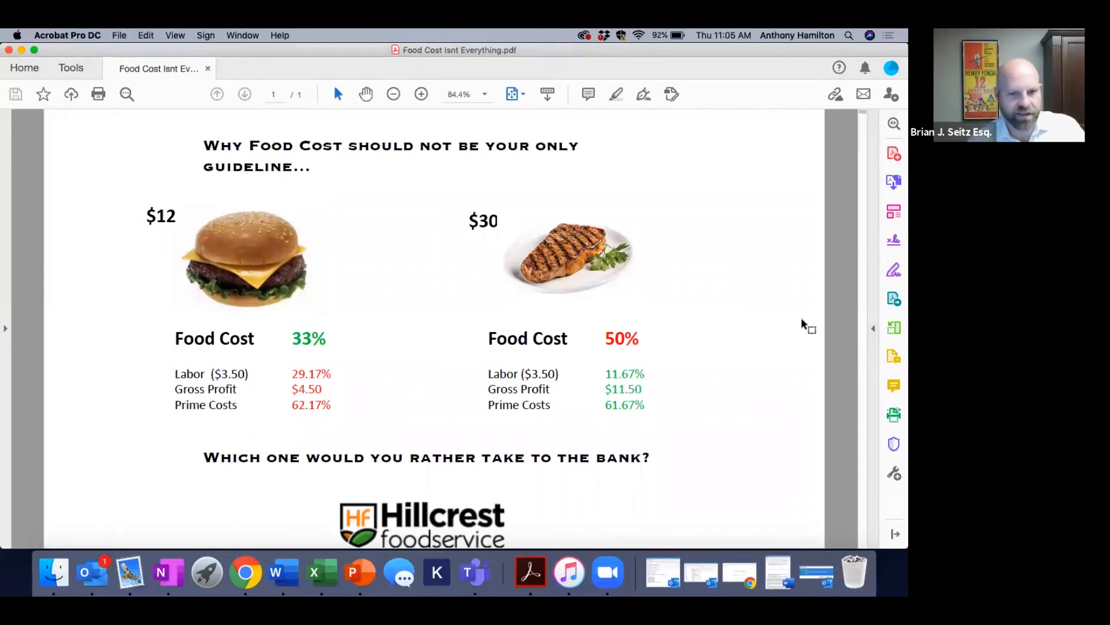
{"action": "mouse_move", "coordinate": [103, 437]}
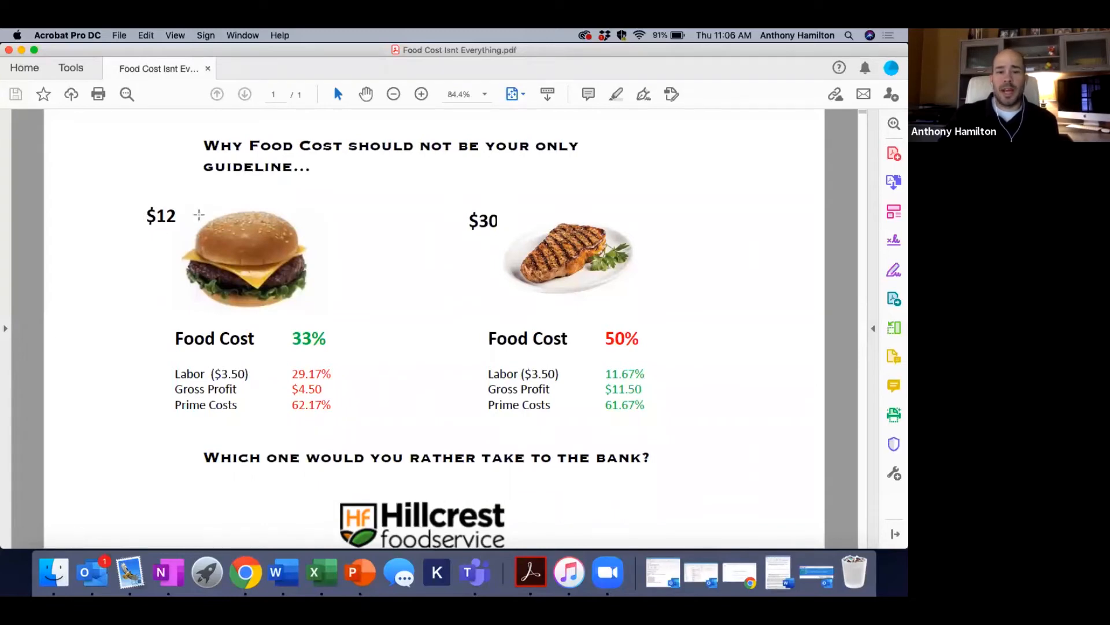
{"action": "mouse_move", "coordinate": [673, 410]}
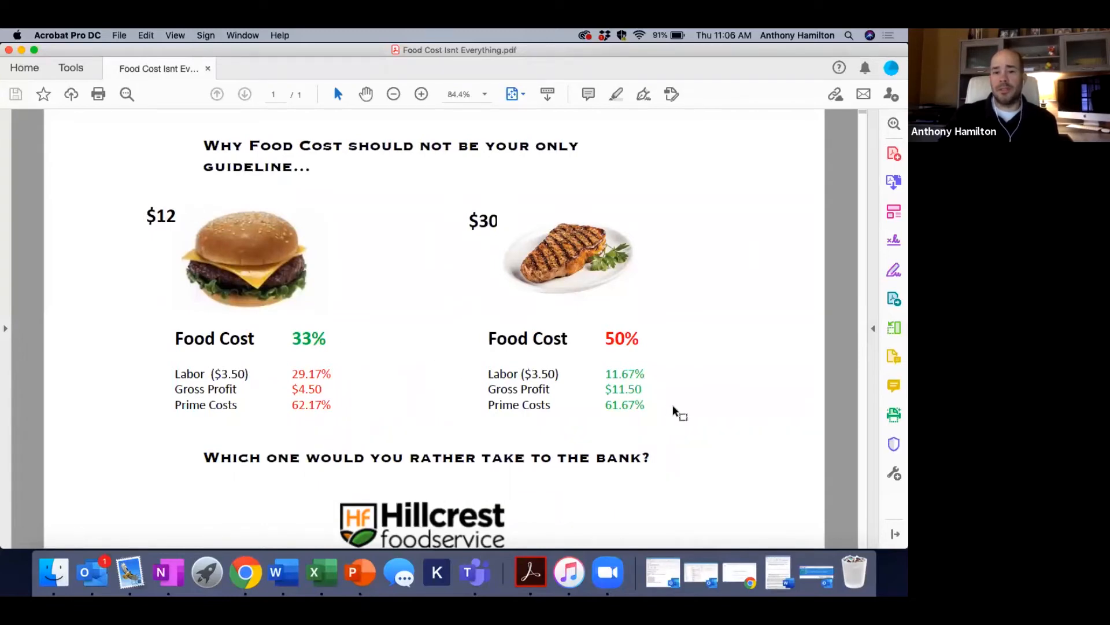
{"action": "mouse_move", "coordinate": [730, 424]}
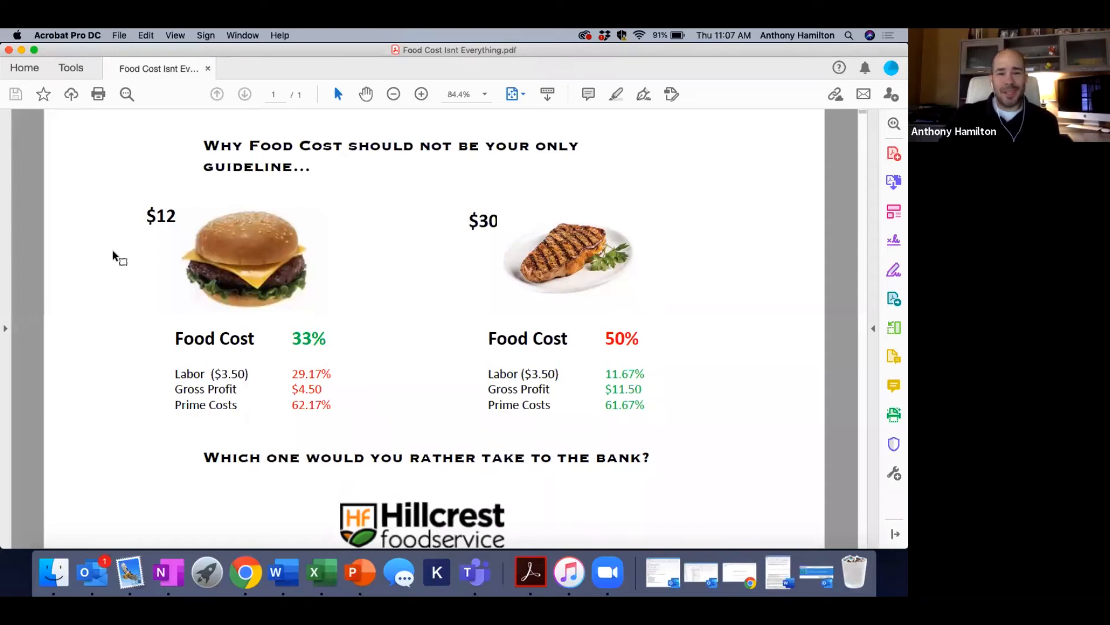
{"action": "mouse_move", "coordinate": [410, 187]}
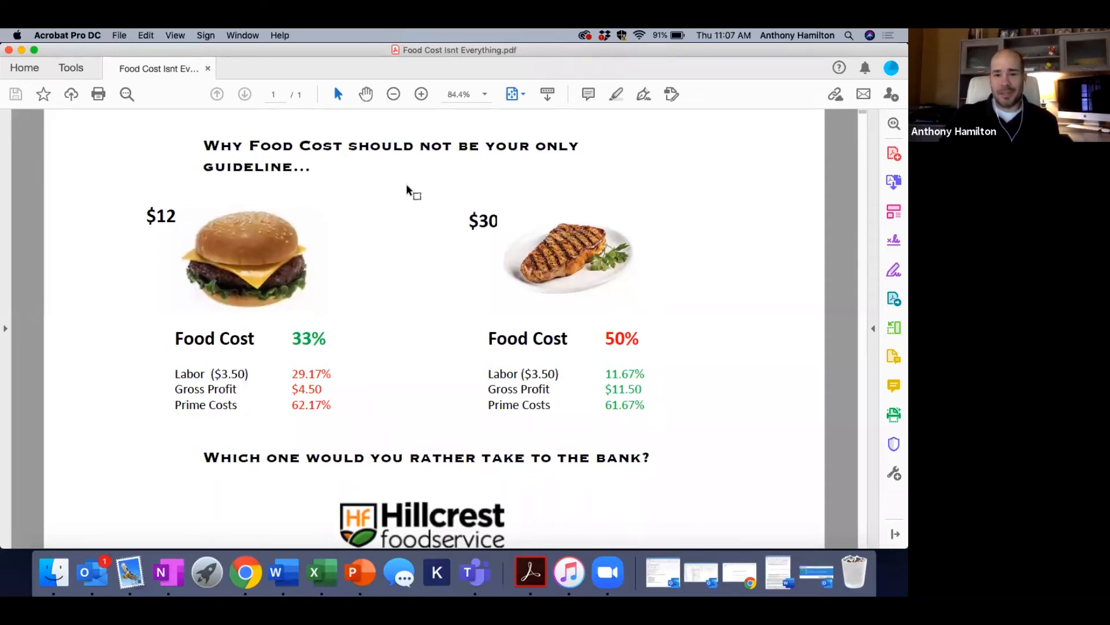
{"action": "mouse_move", "coordinate": [281, 329]}
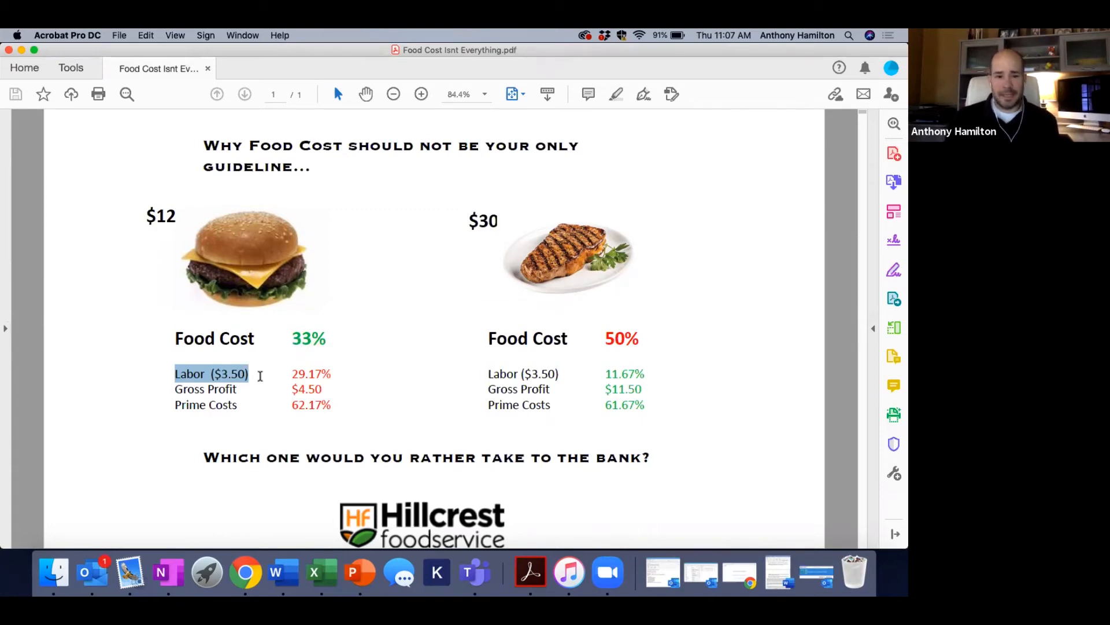
{"action": "mouse_move", "coordinate": [437, 388]}
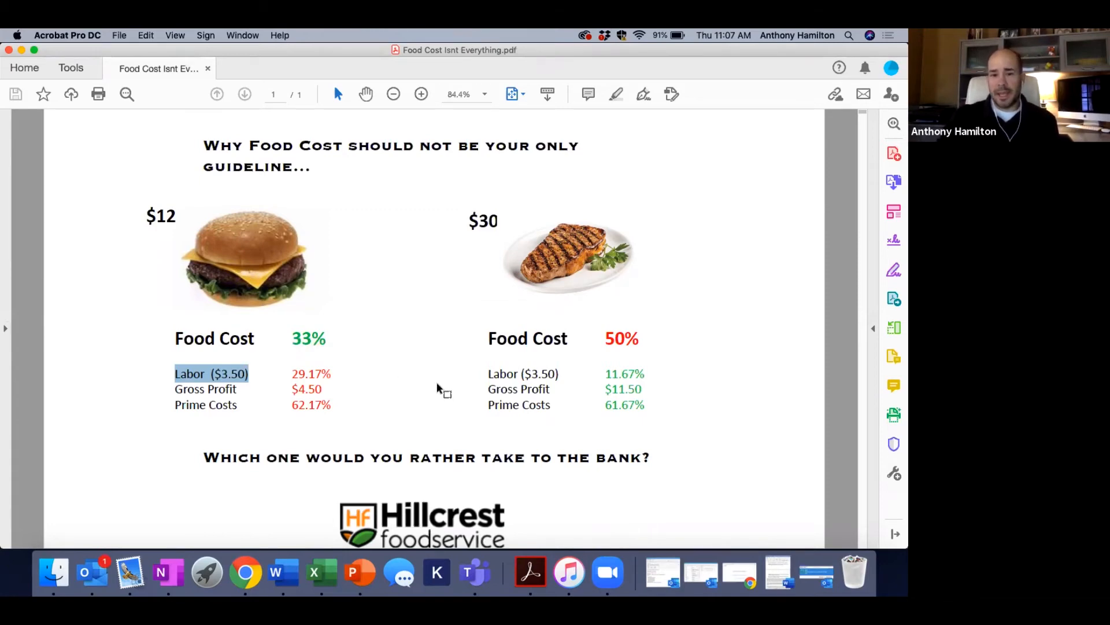
{"action": "left_click_drag", "start_coordinate": [488, 374], "coordinate": [644, 389]}
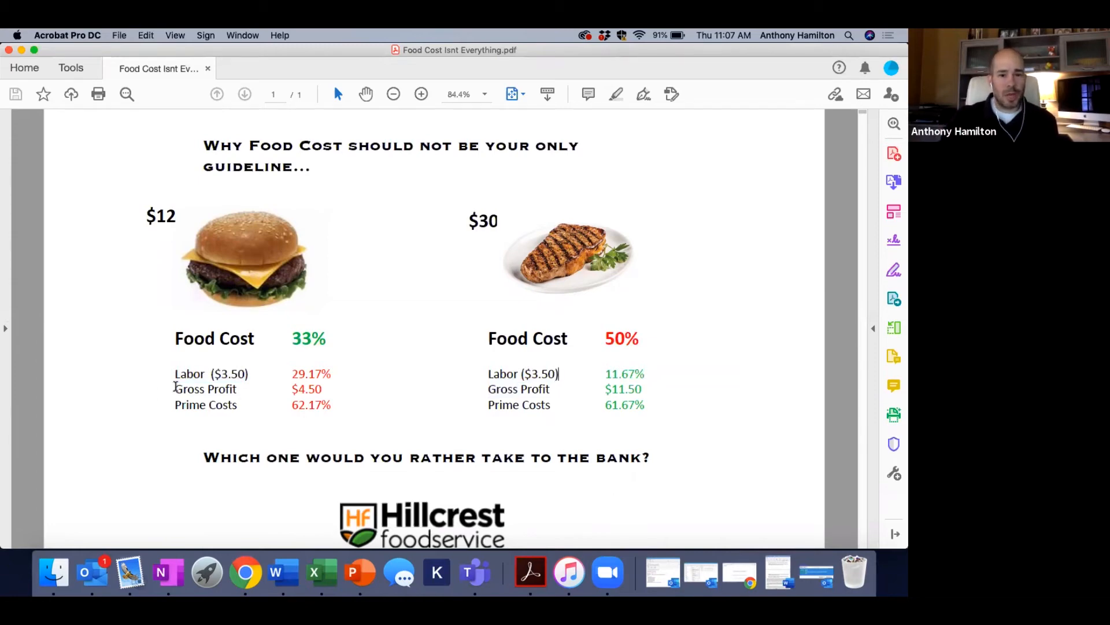
{"action": "double_click", "coordinate": [206, 389]}
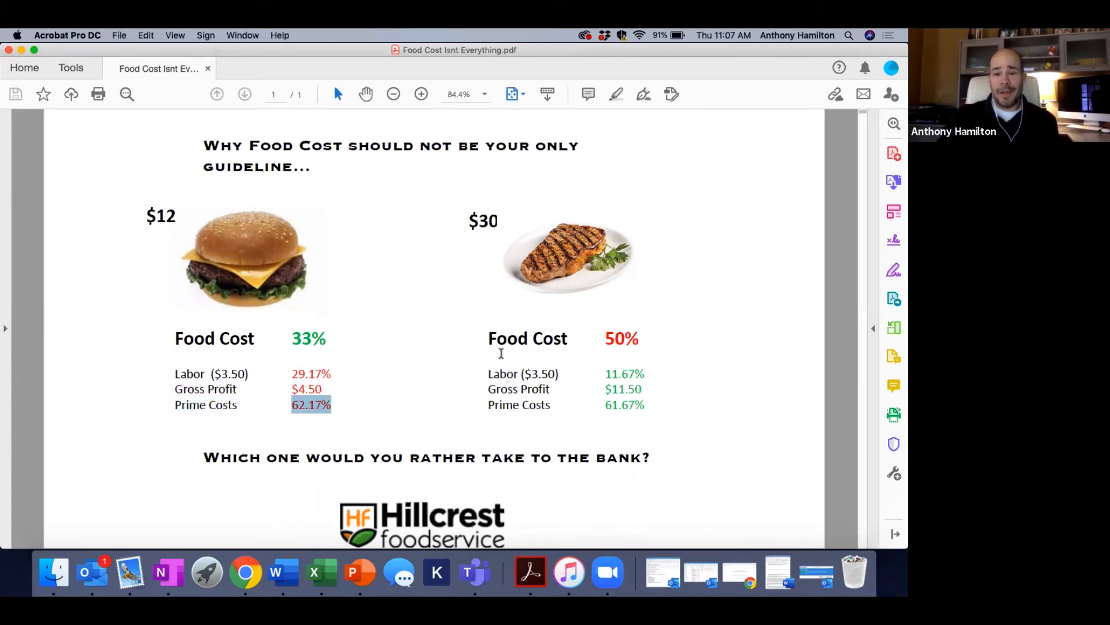
{"action": "mouse_move", "coordinate": [421, 406]}
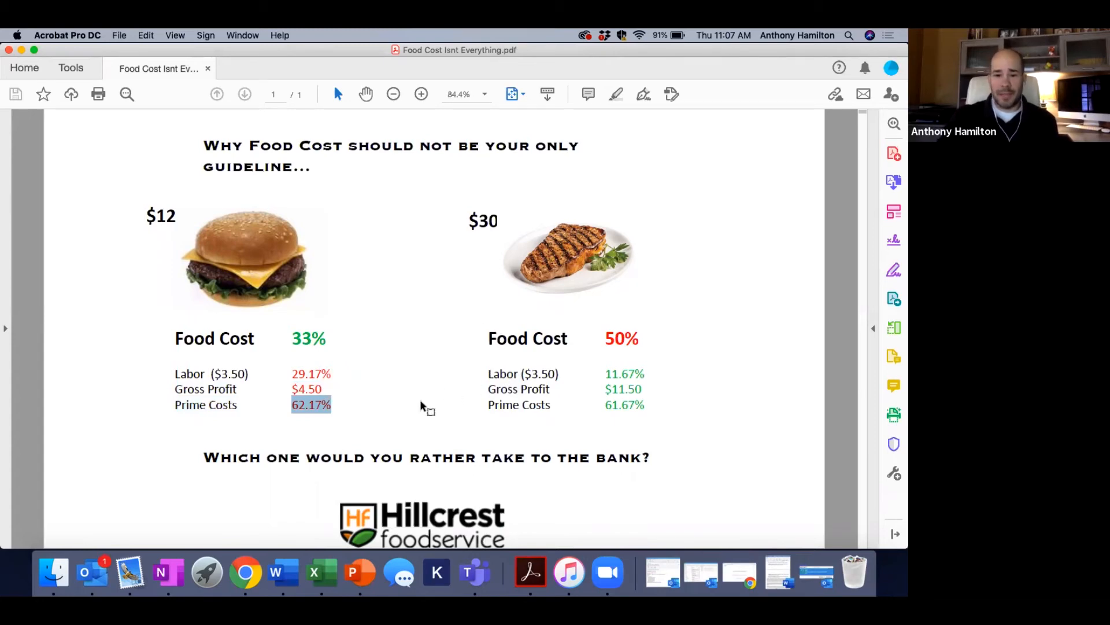
{"action": "mouse_move", "coordinate": [601, 388]}
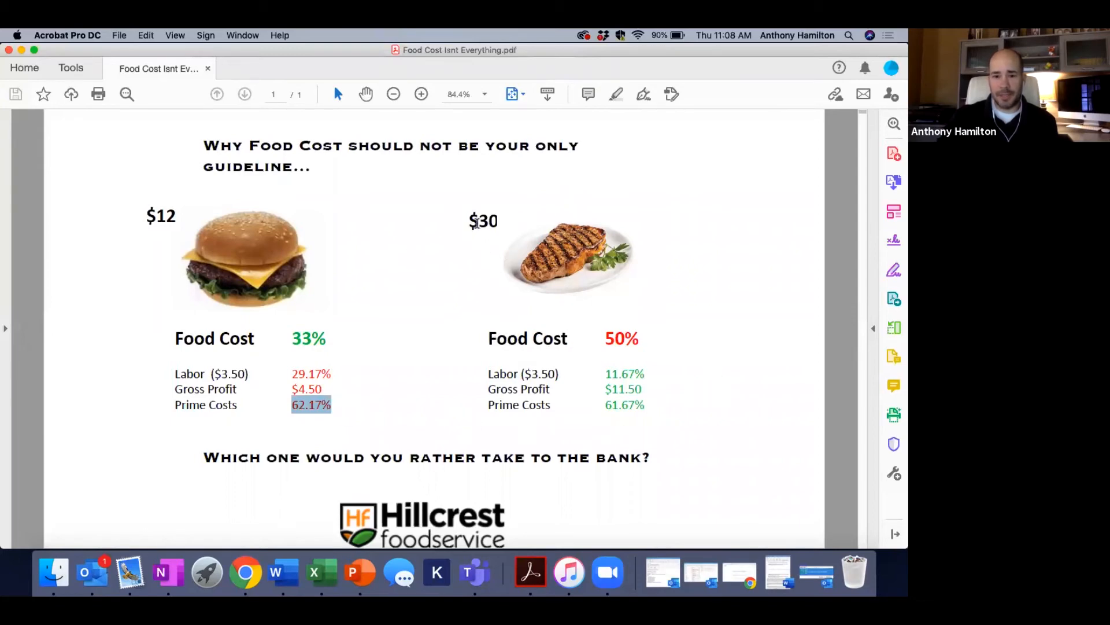
{"action": "mouse_move", "coordinate": [710, 333]}
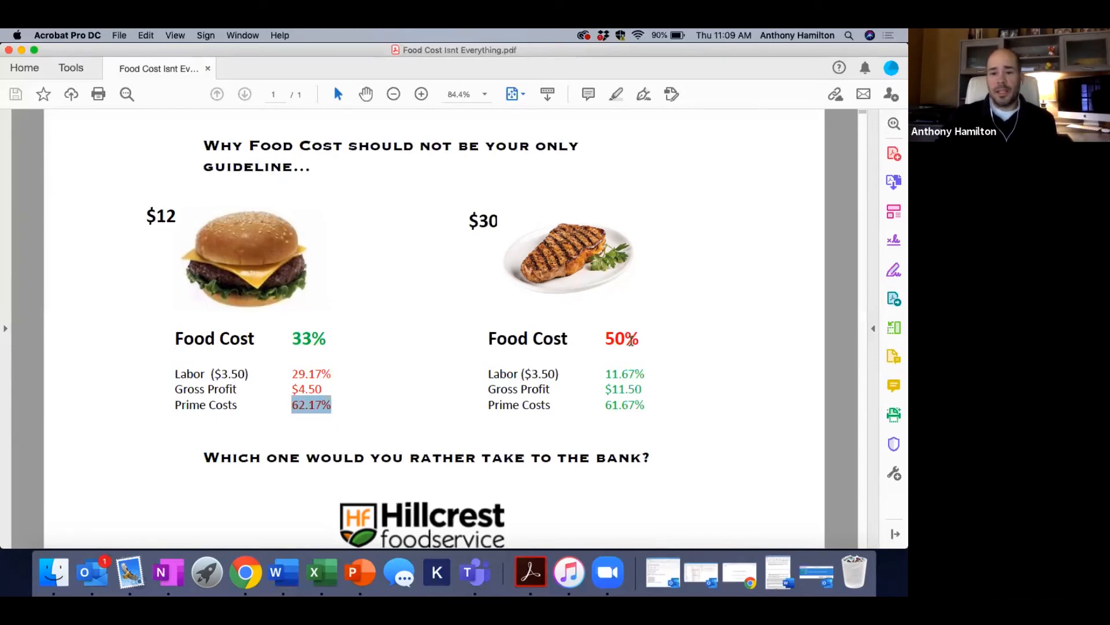
{"action": "mouse_move", "coordinate": [639, 335]}
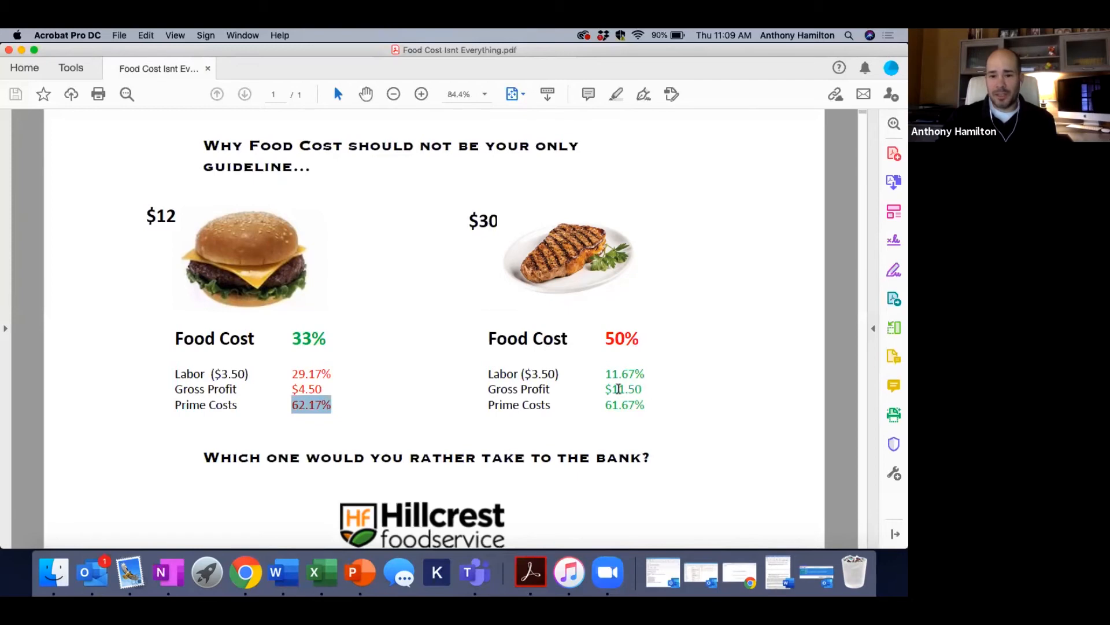
{"action": "mouse_move", "coordinate": [458, 233]}
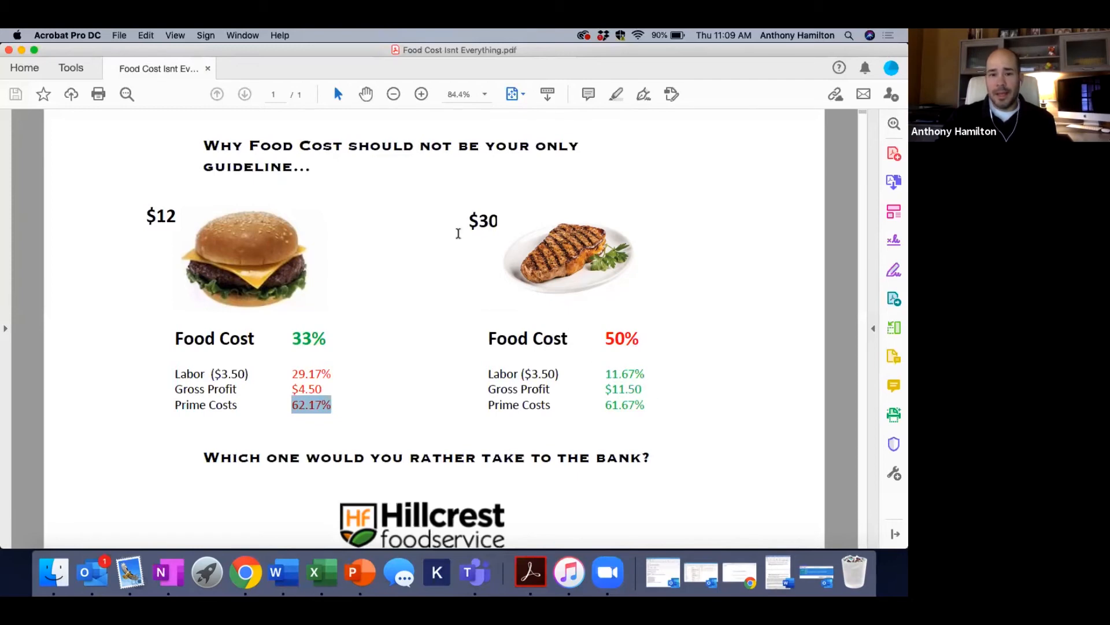
{"action": "mouse_move", "coordinate": [463, 213]}
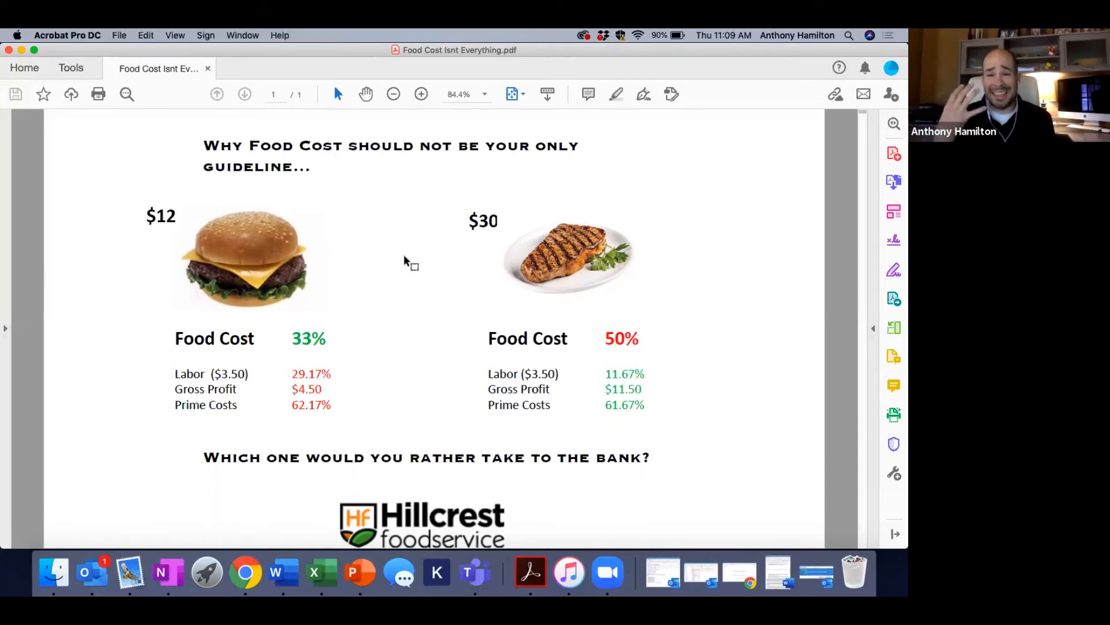
{"action": "mouse_move", "coordinate": [363, 202]}
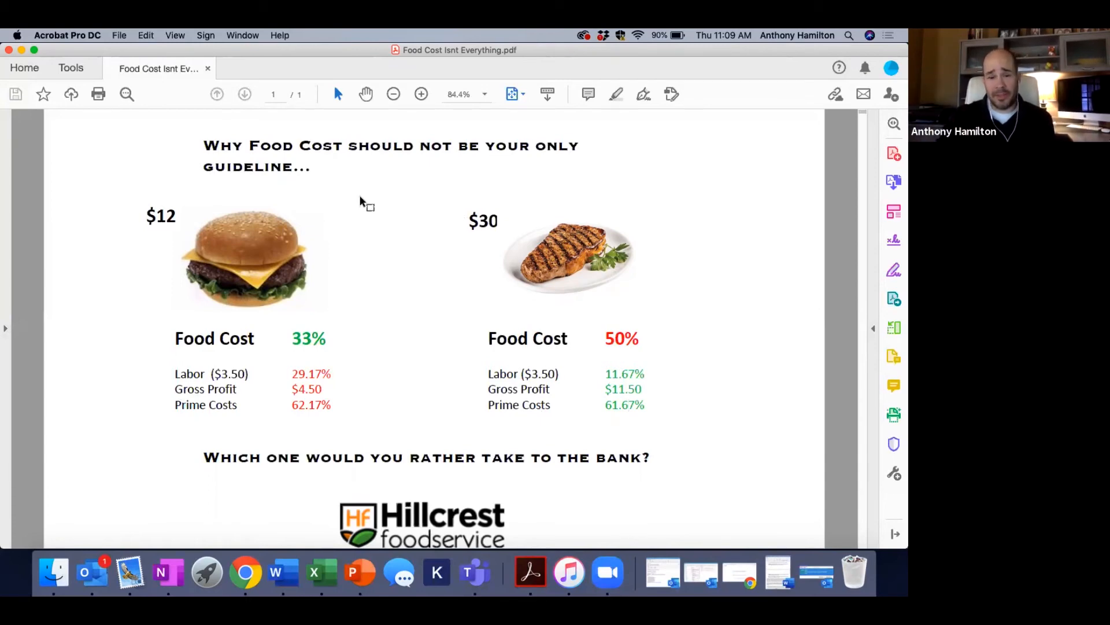